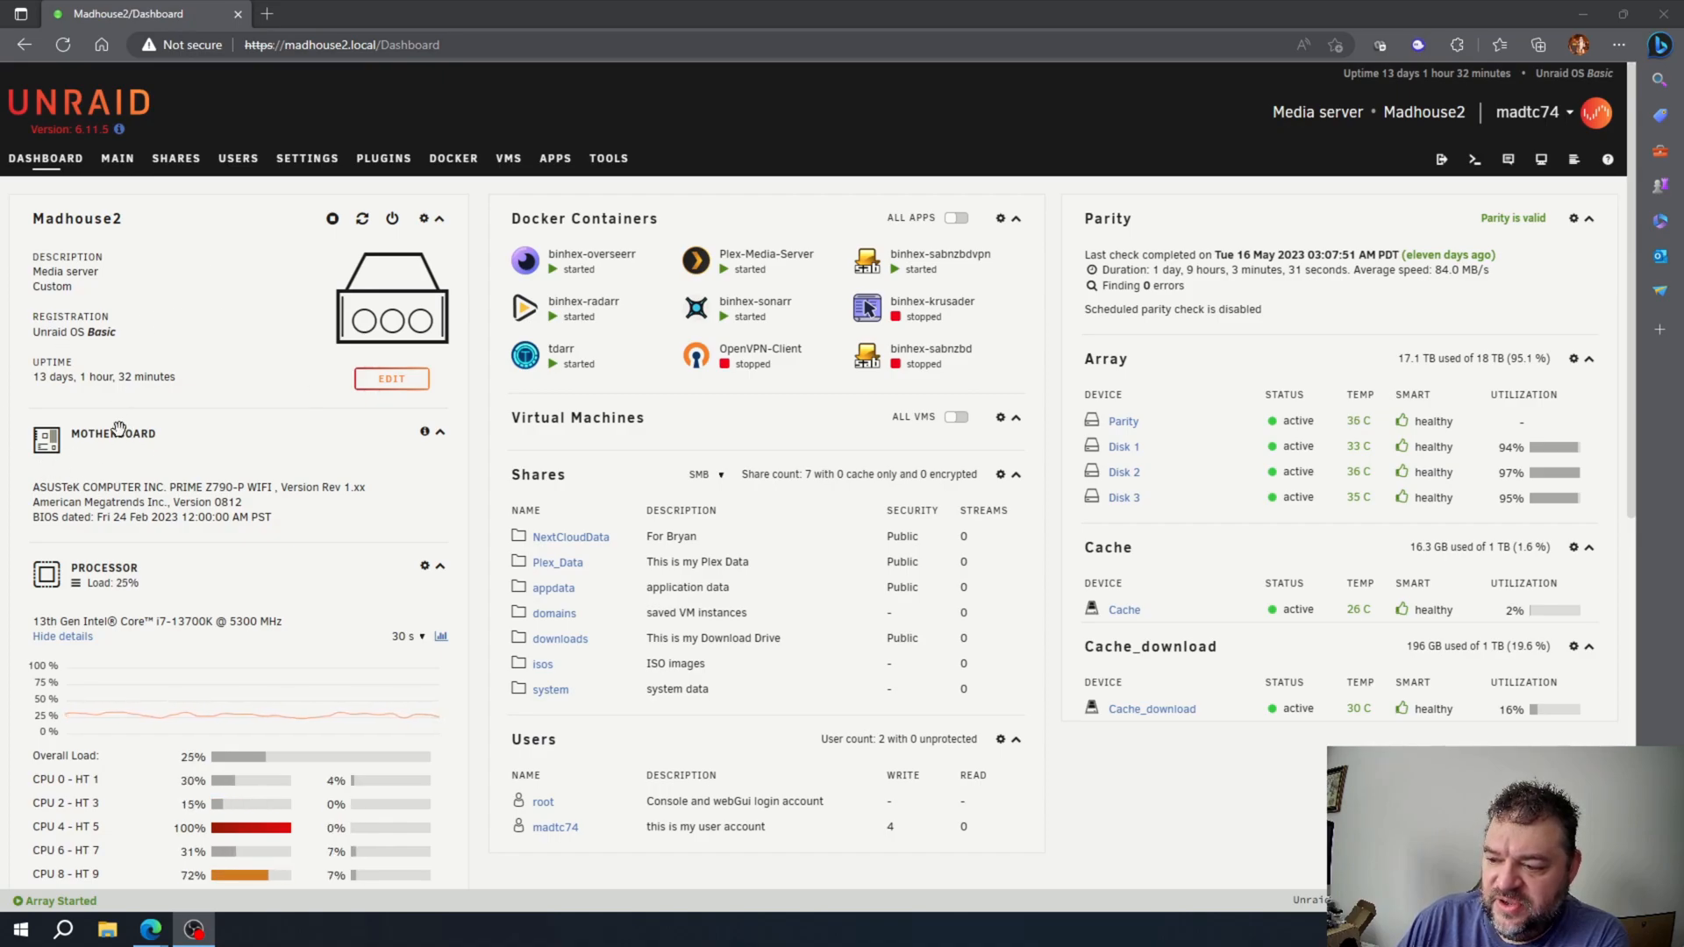
Run nvidia-smi in the server's web terminal to confirm the GPU is detected, then close it.
{"action": "scroll", "scroll_direction": "down", "scroll_amount": 3}
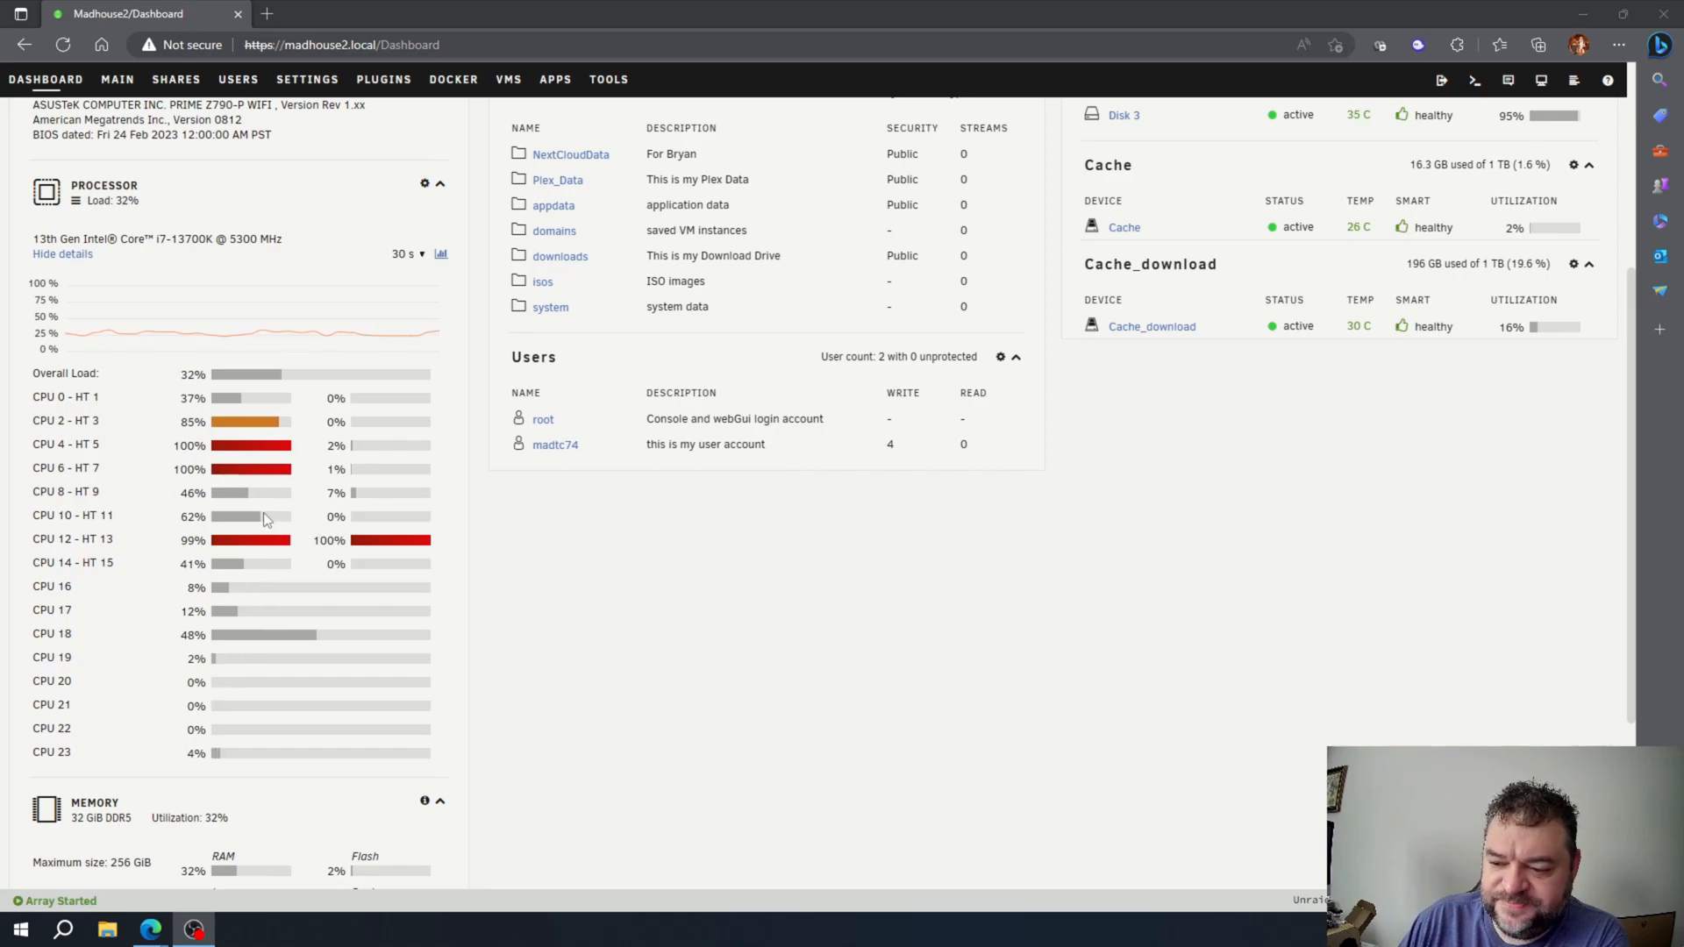
{"action": "scroll", "scroll_direction": "down", "scroll_amount": 3}
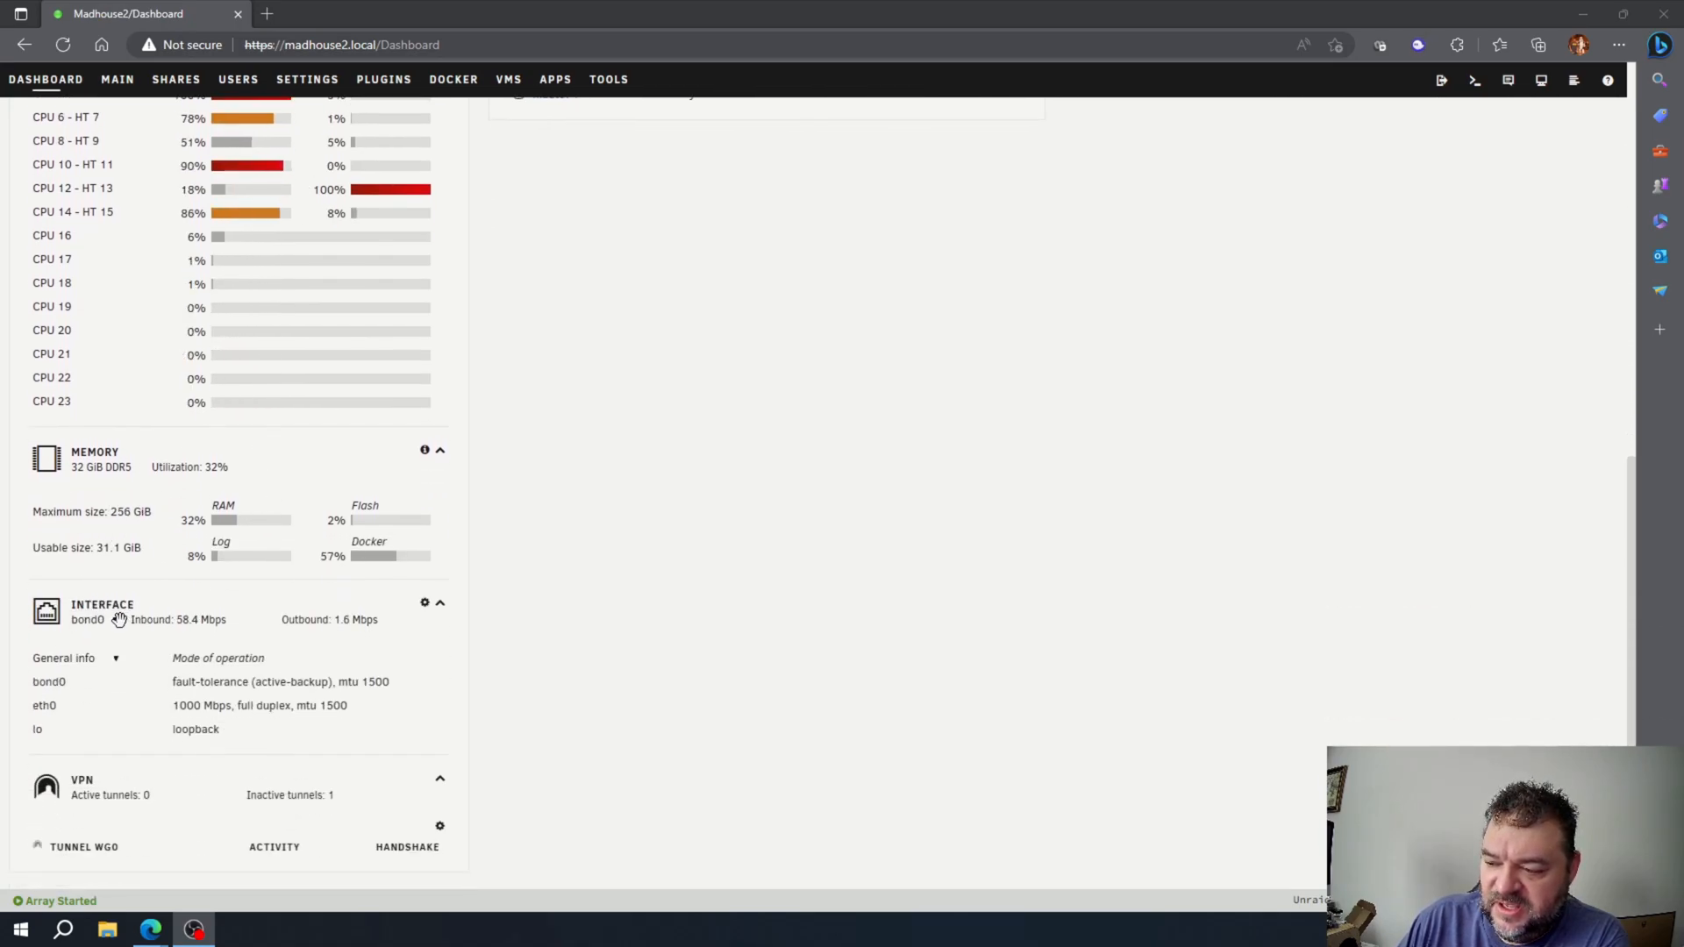
{"action": "mouse_move", "coordinate": [187, 644]}
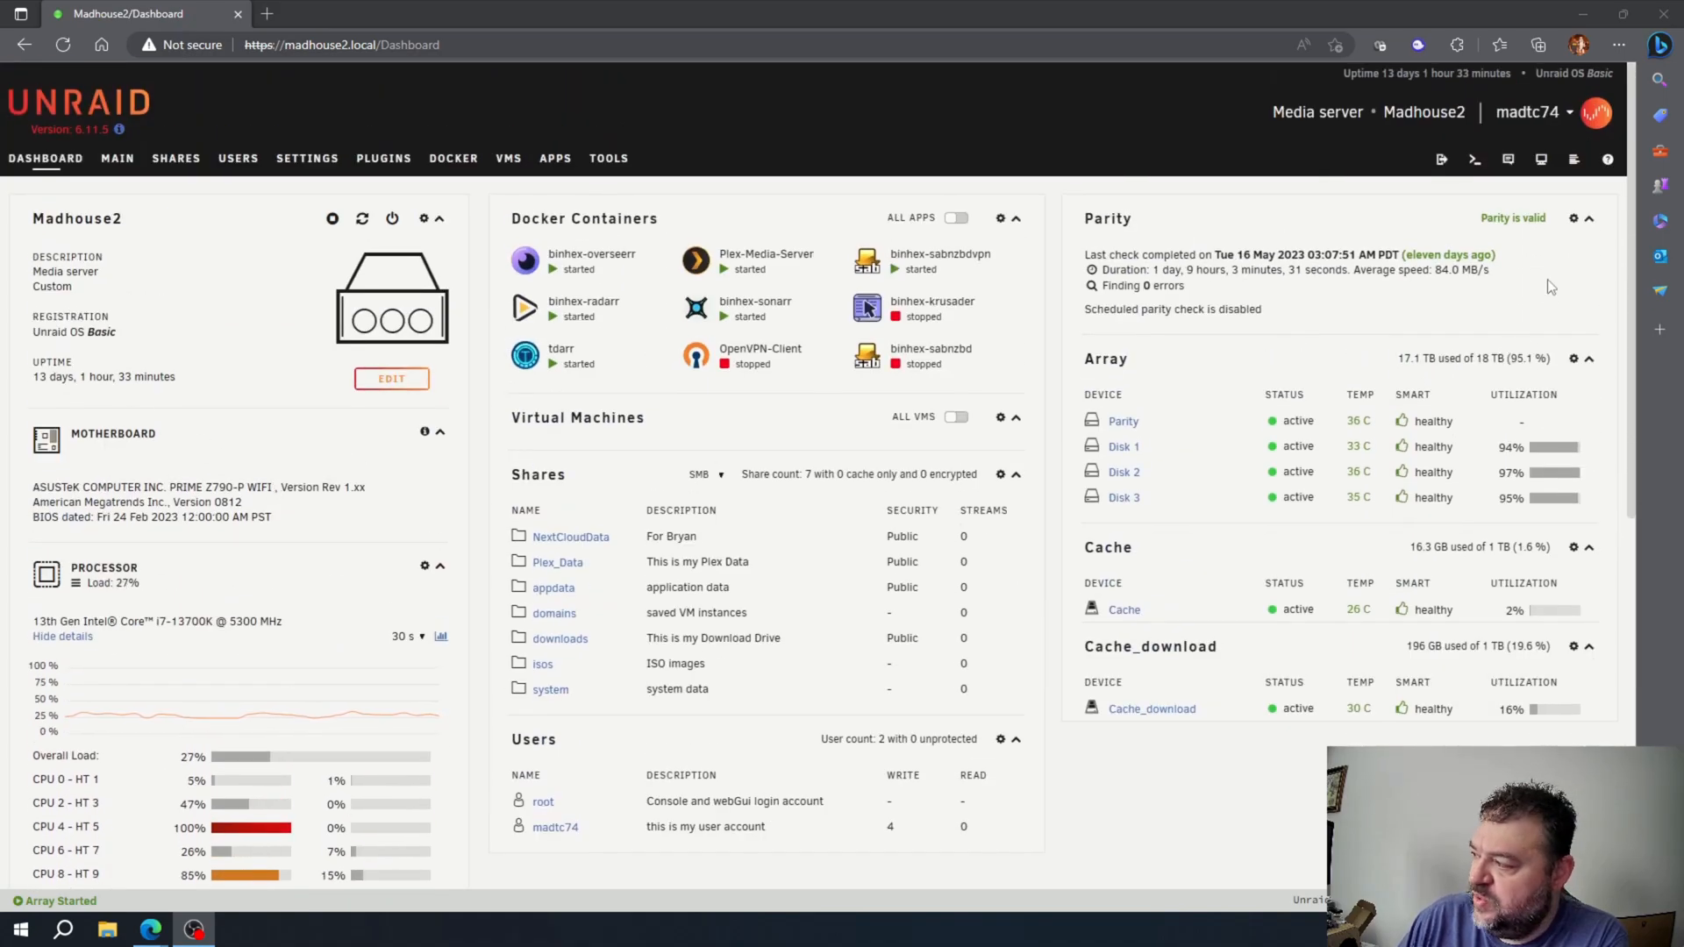
{"action": "mouse_move", "coordinate": [1476, 160]}
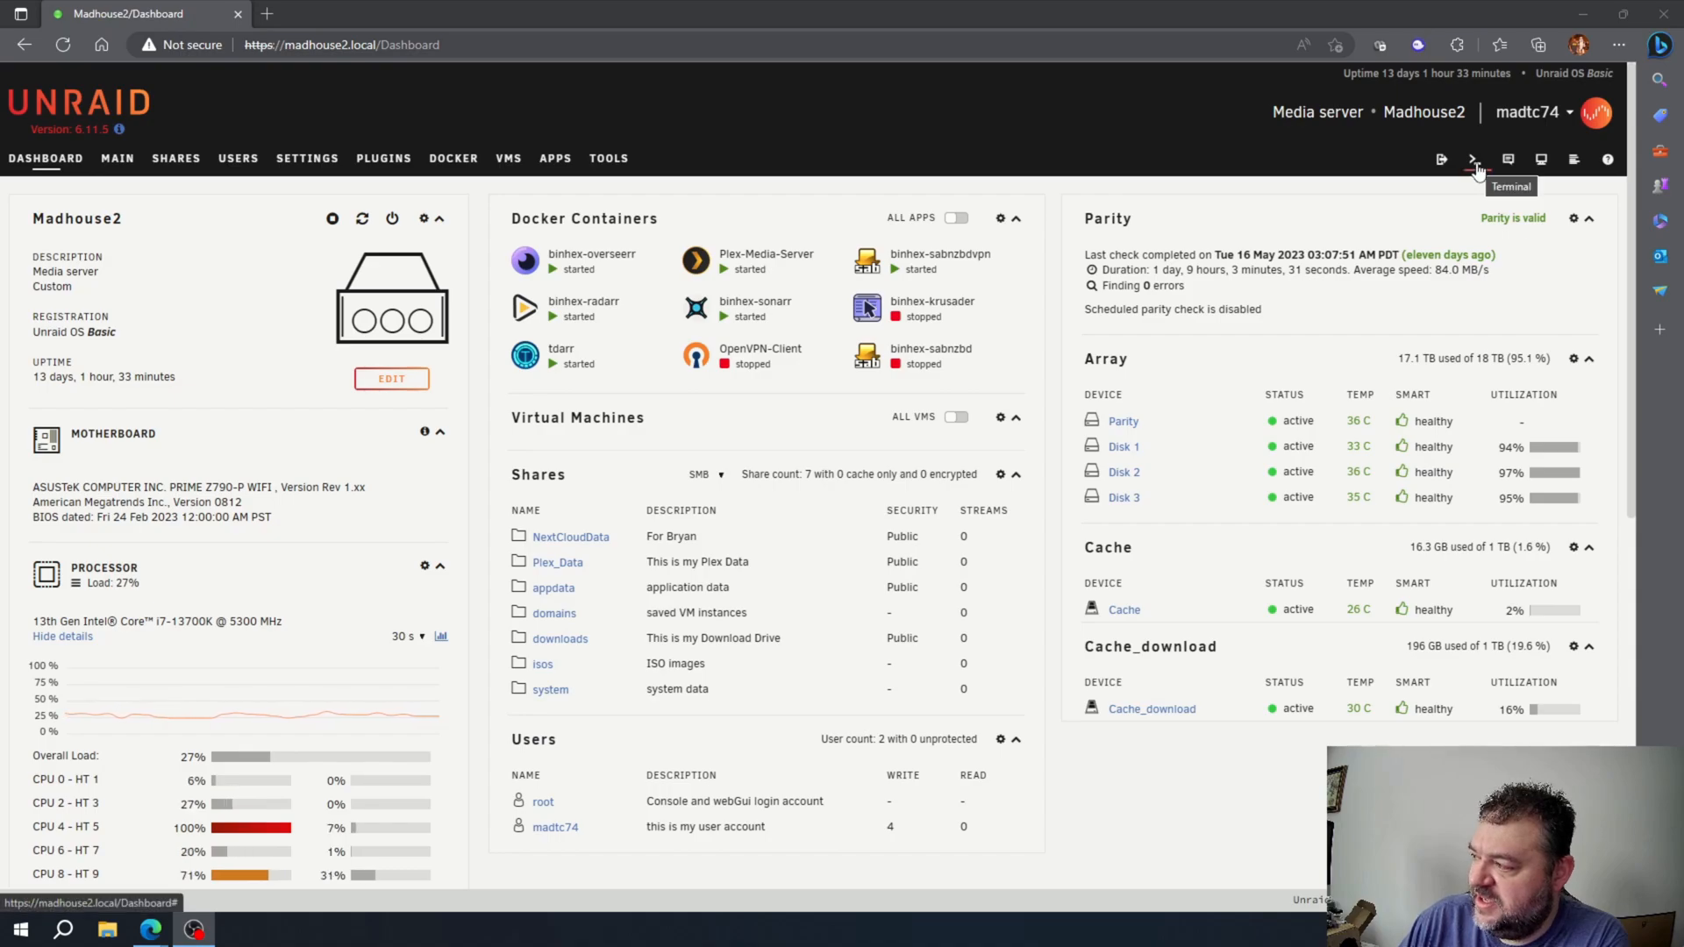
{"action": "left_click", "coordinate": [1475, 159]}
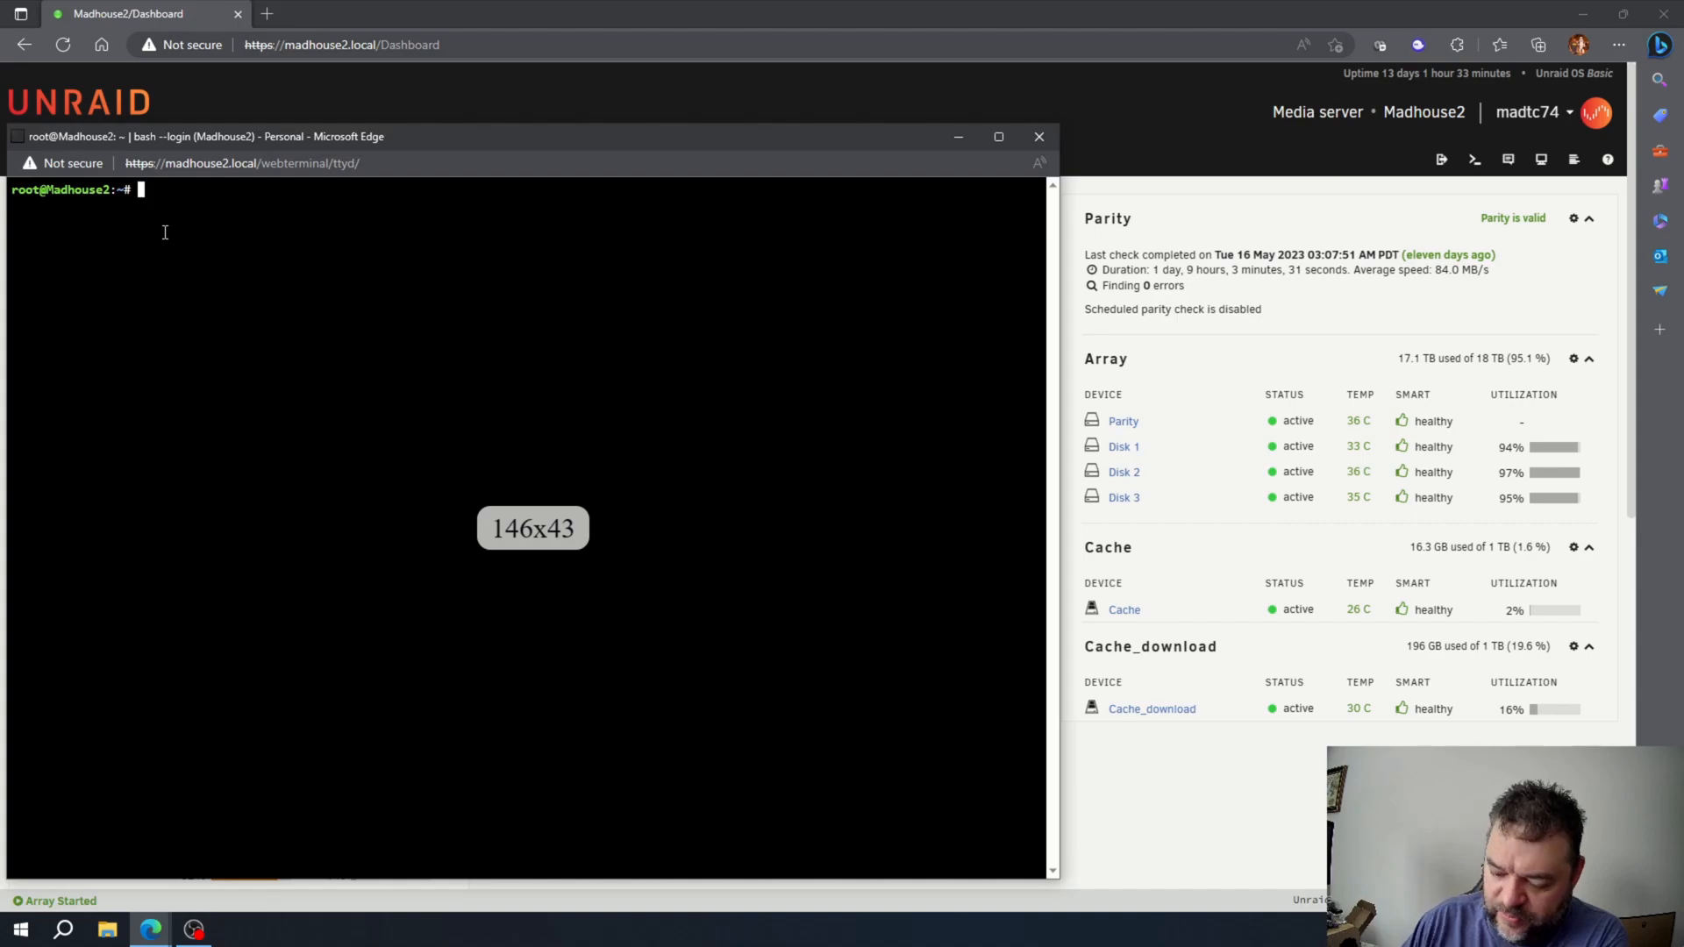
{"action": "type", "text": "nvidia-smi"}
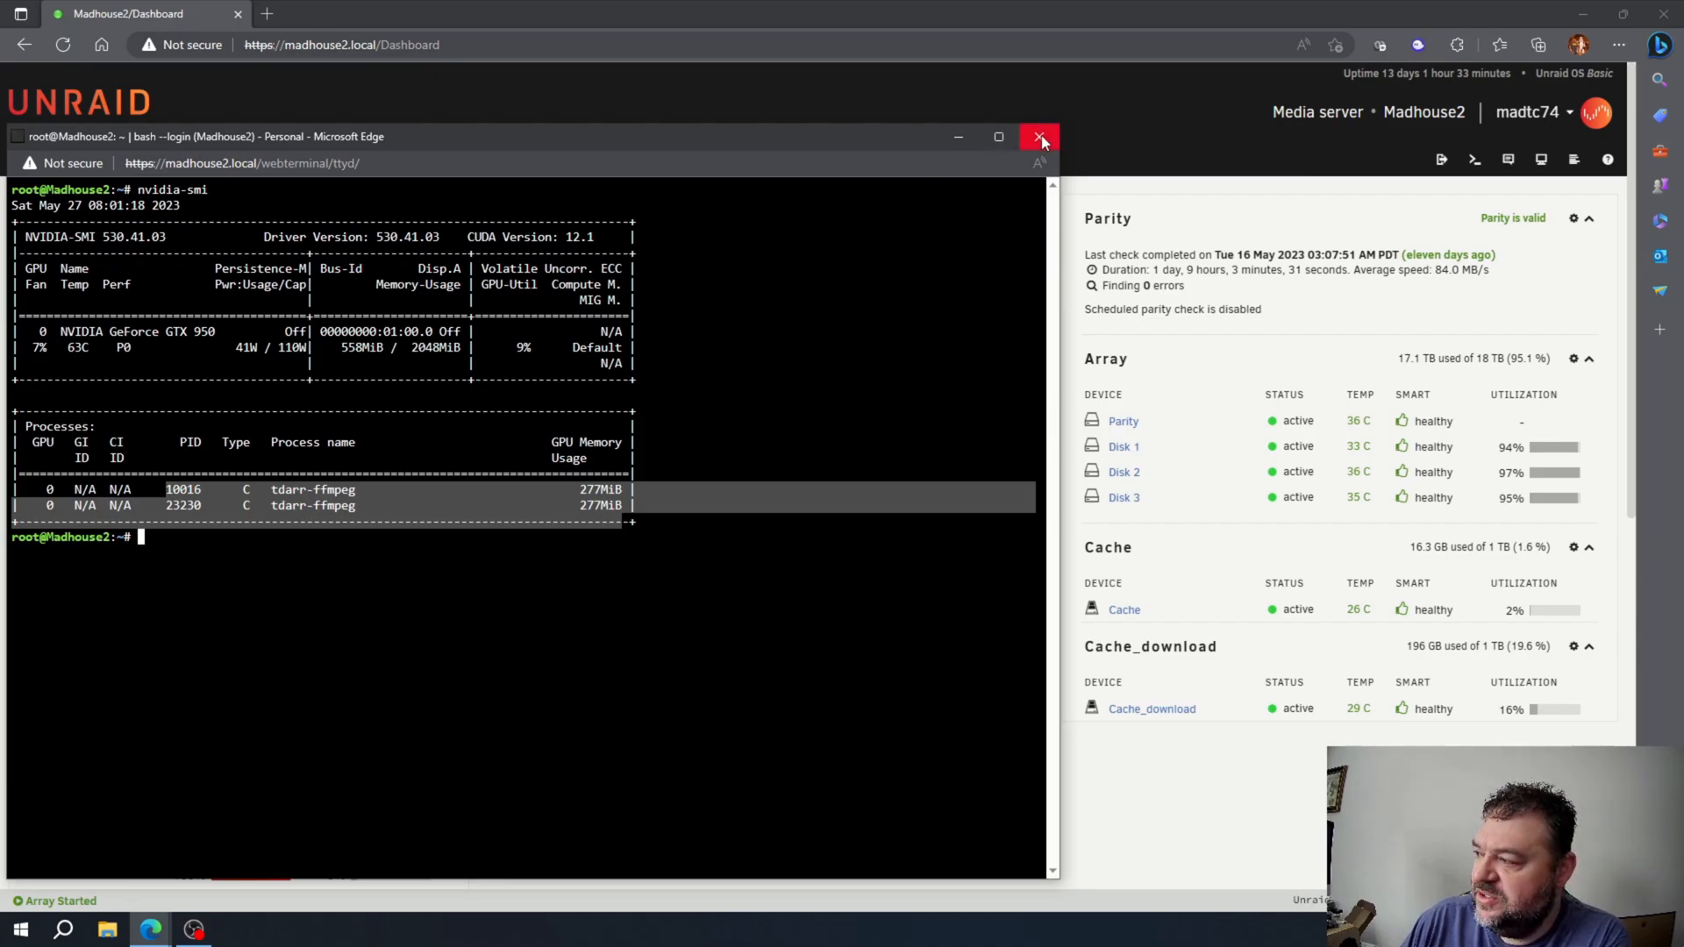
{"action": "left_click", "coordinate": [1040, 137]}
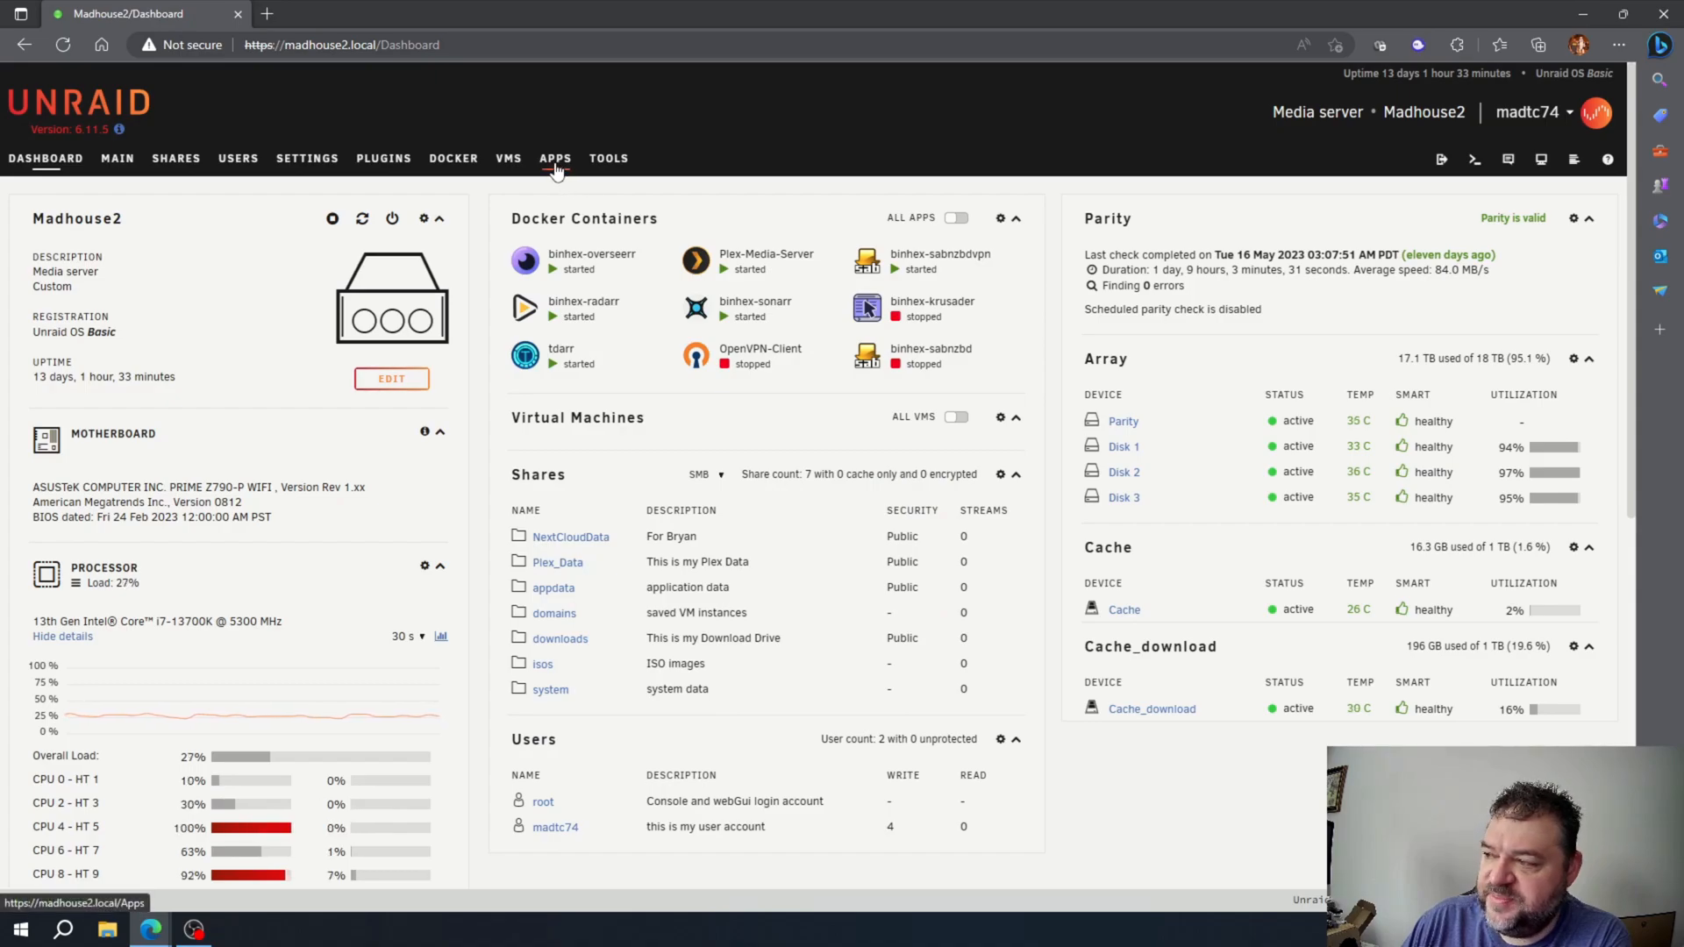
Search the community Apps catalogue for 'gpu statistics'.
{"action": "left_click", "coordinate": [556, 158]}
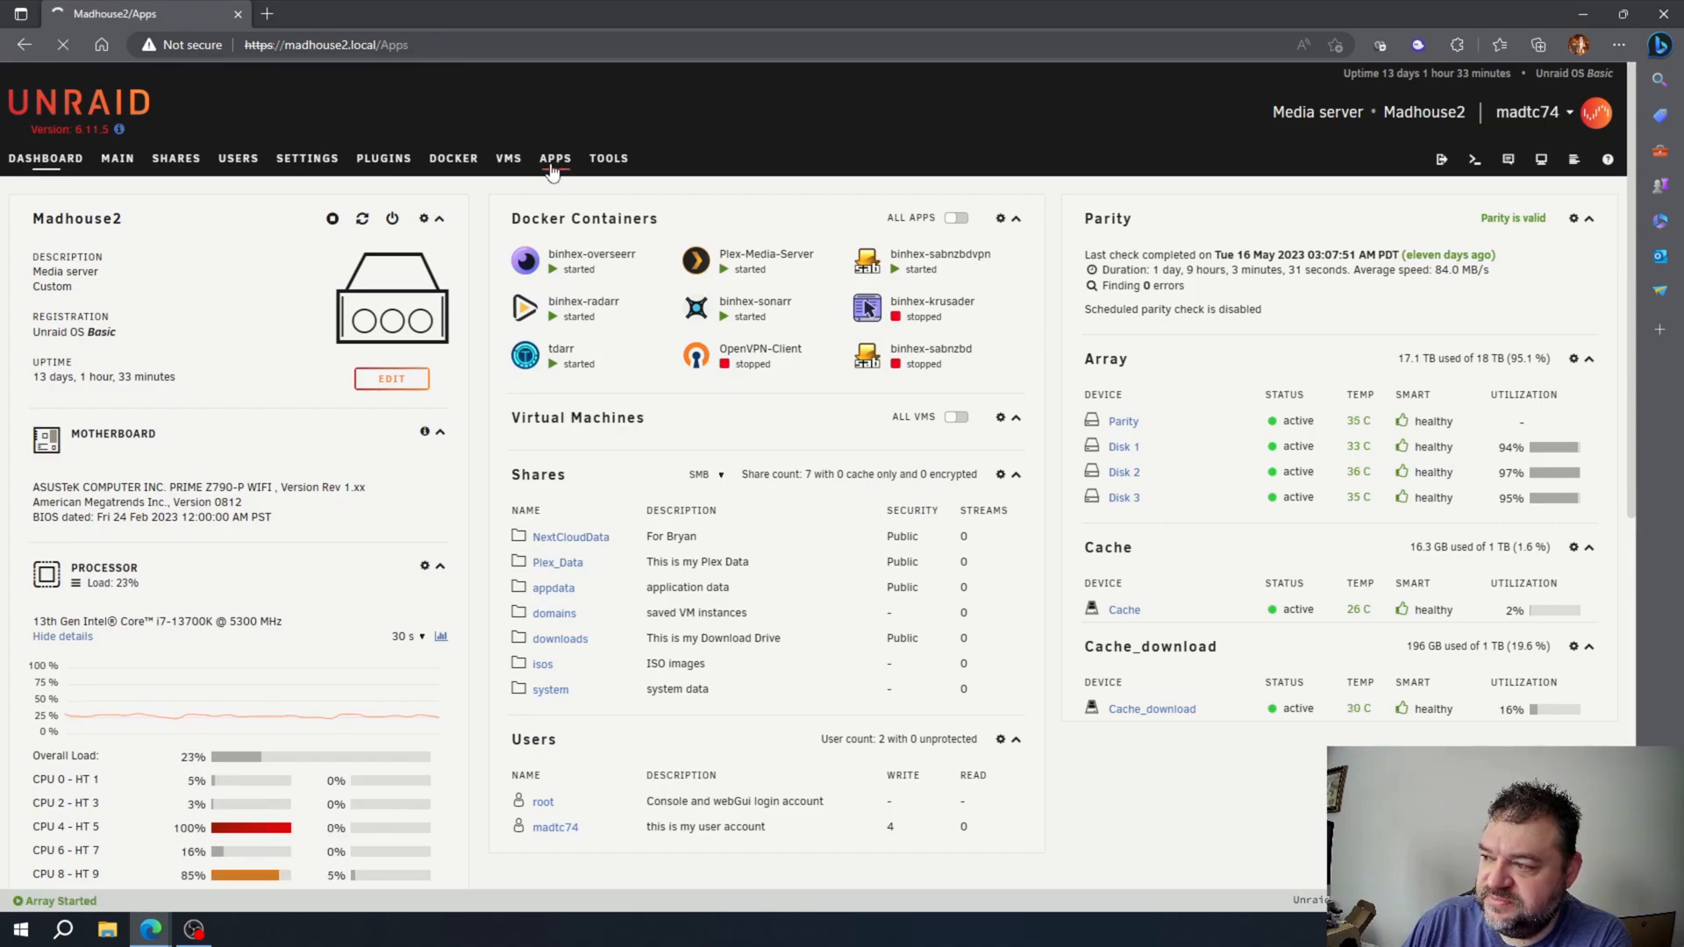
{"action": "mouse_move", "coordinate": [563, 179]}
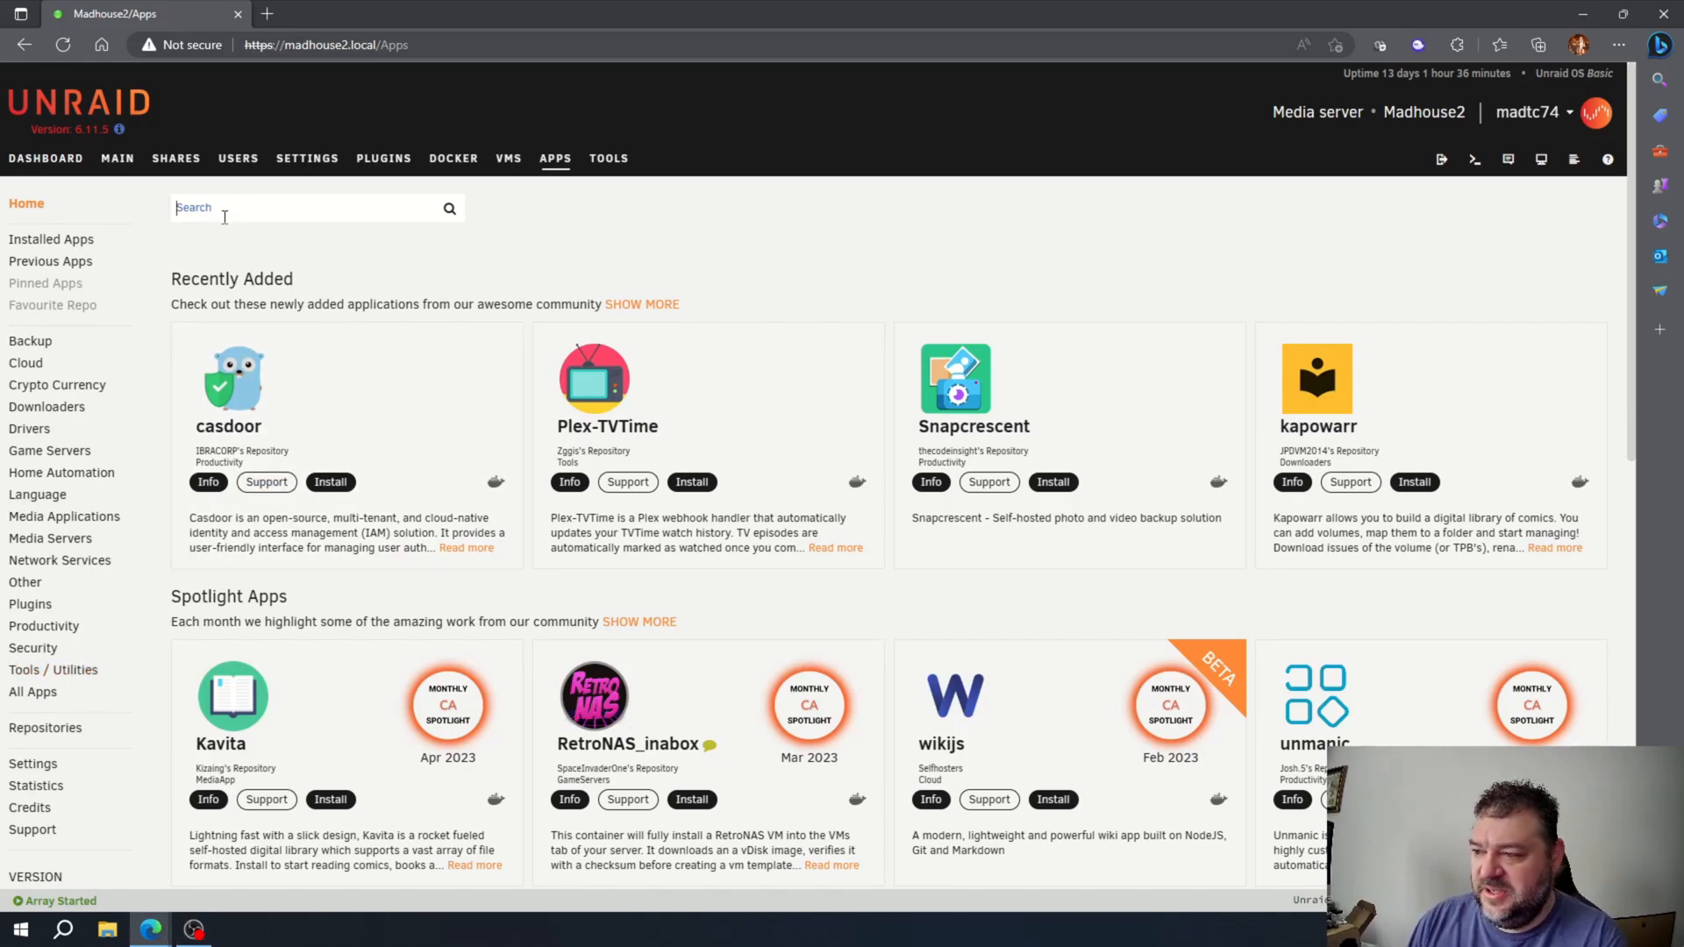
{"action": "type", "text": "gpu"}
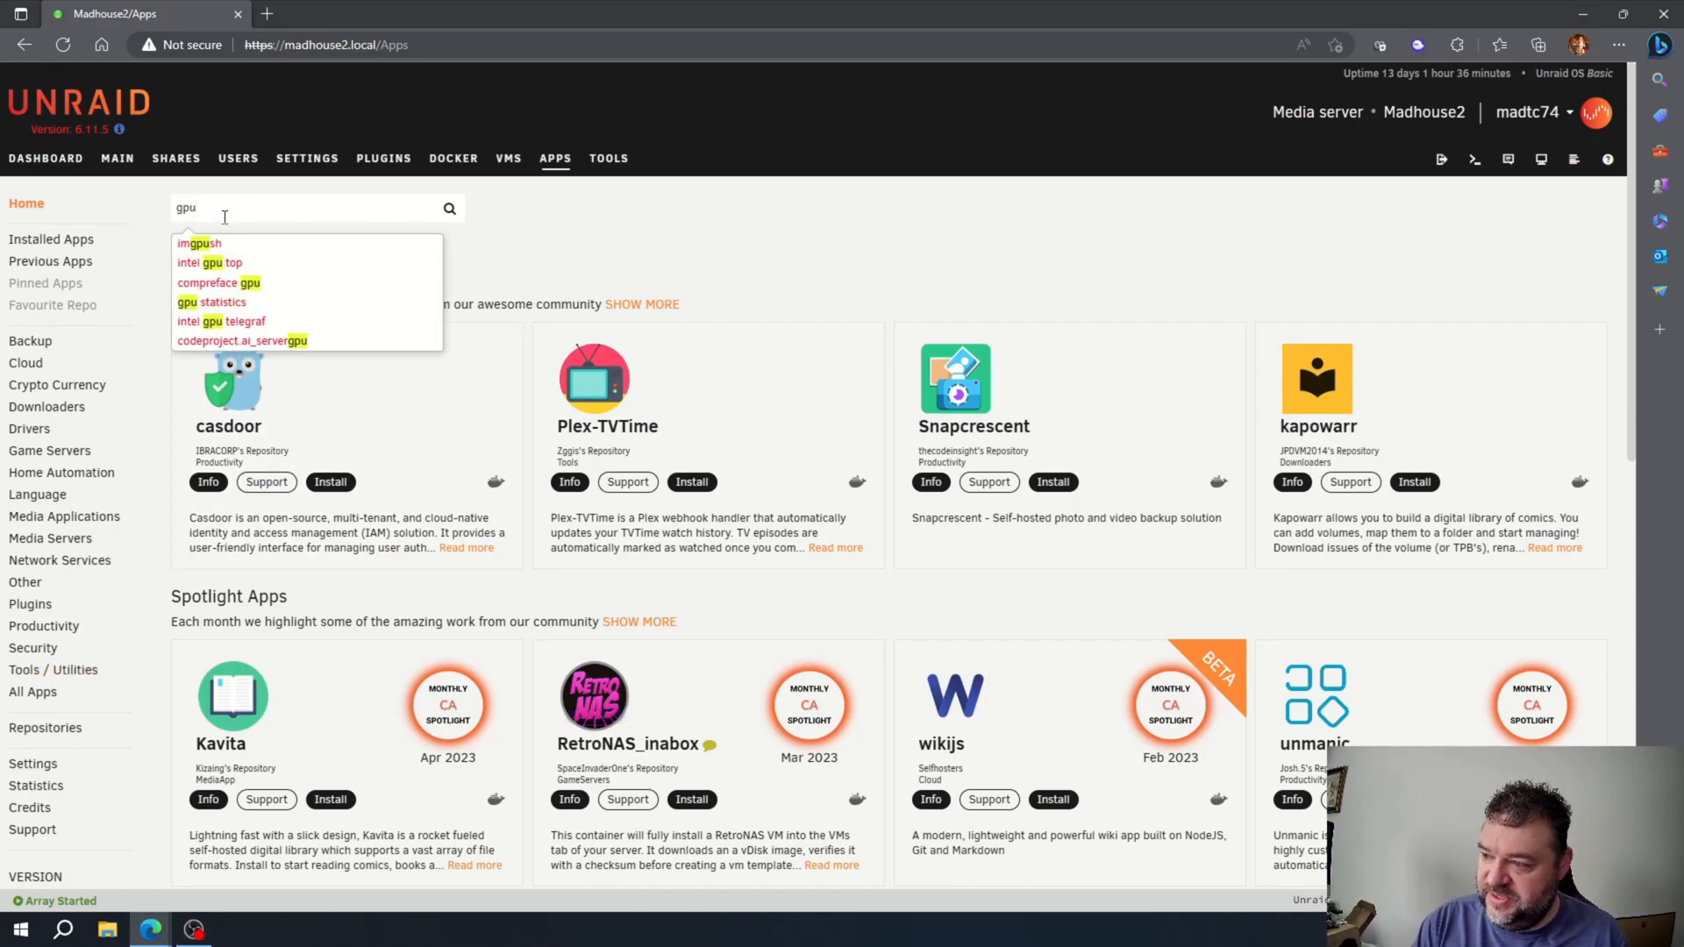
{"action": "left_click", "coordinate": [212, 302]}
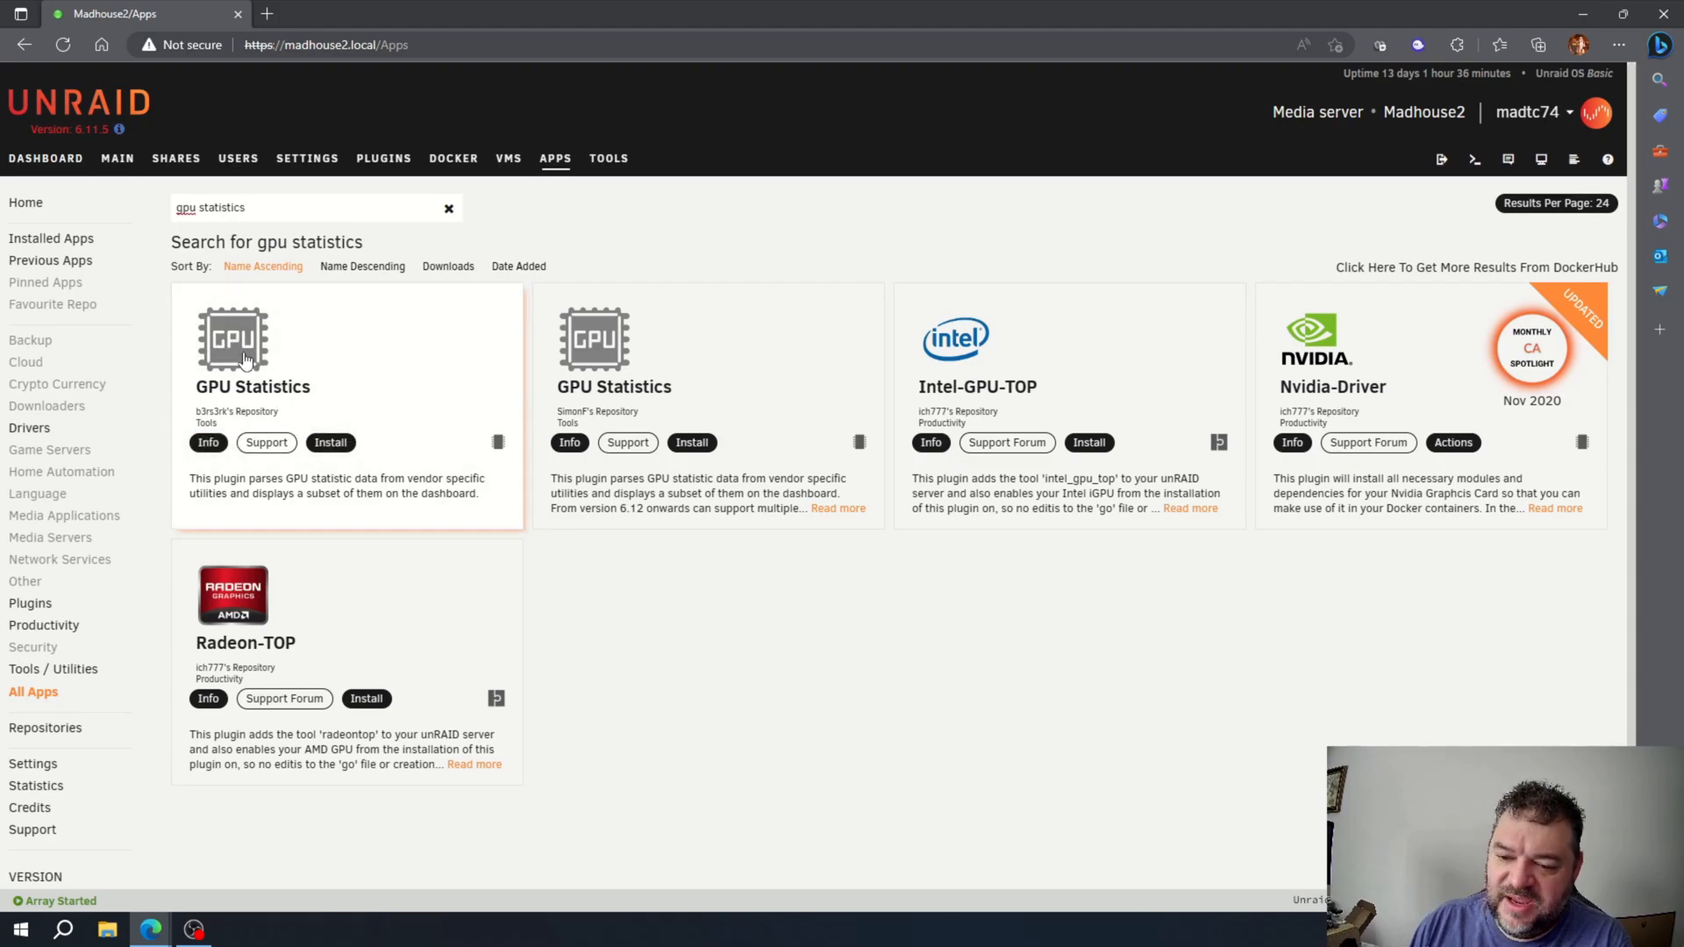
{"action": "mouse_move", "coordinate": [303, 371]}
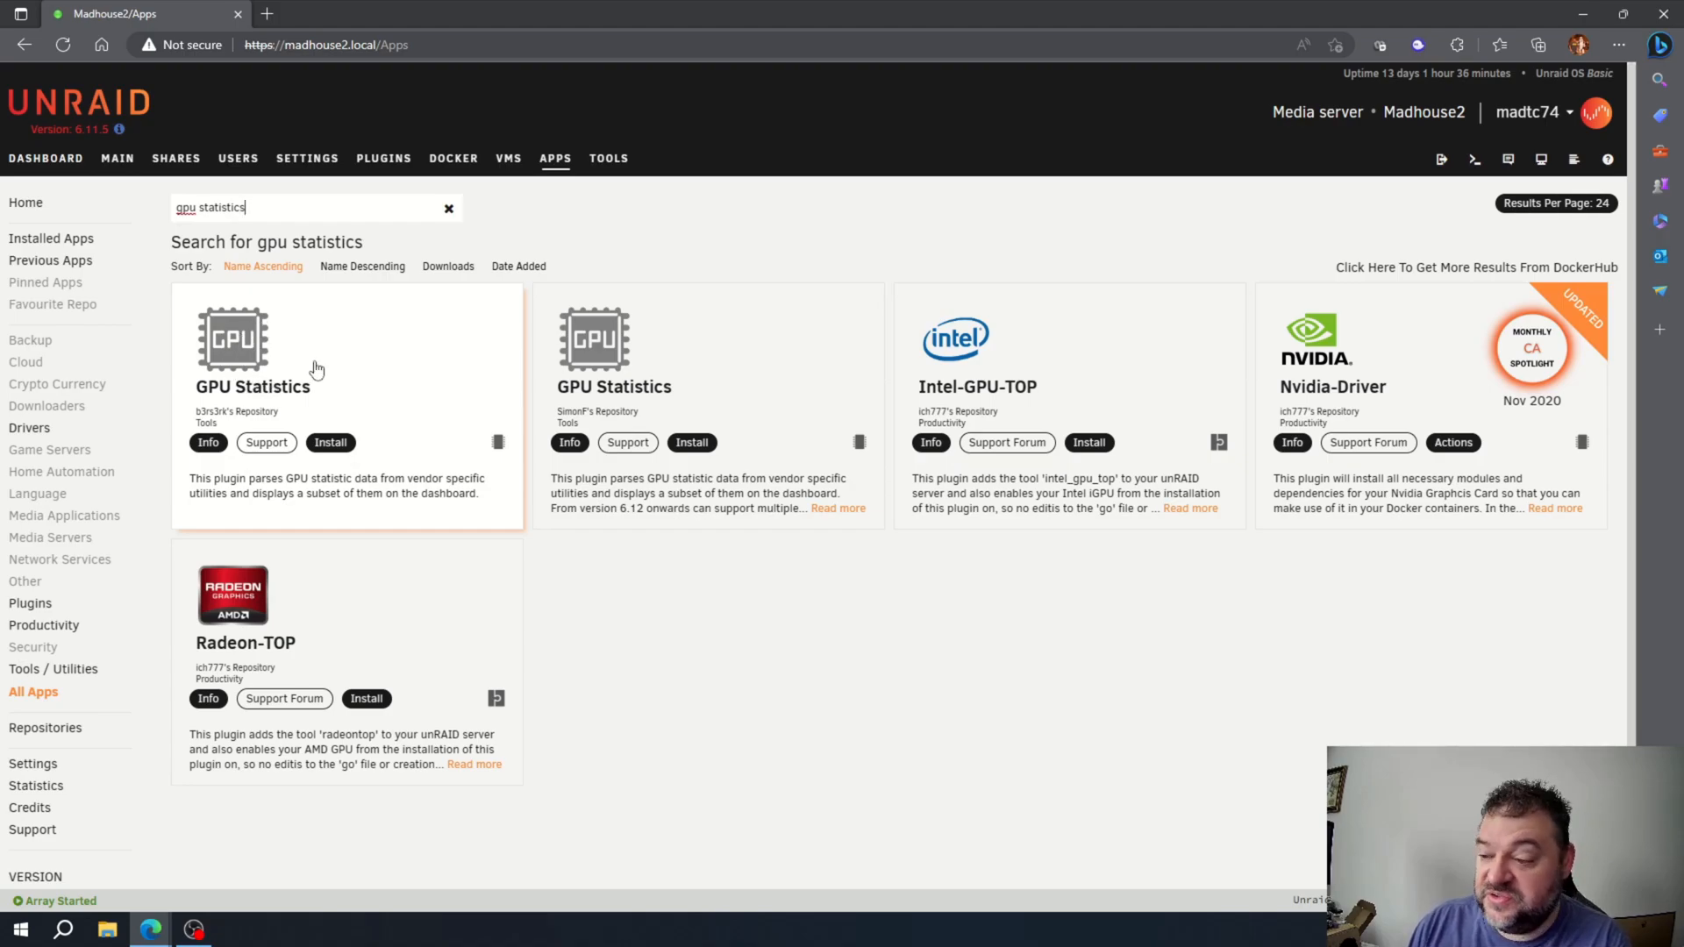
Install the first GPU Statistics plugin (gpustat 2022.11.30a), acknowledging its requirements, and return to the dashboard.
{"action": "left_click", "coordinate": [330, 442]}
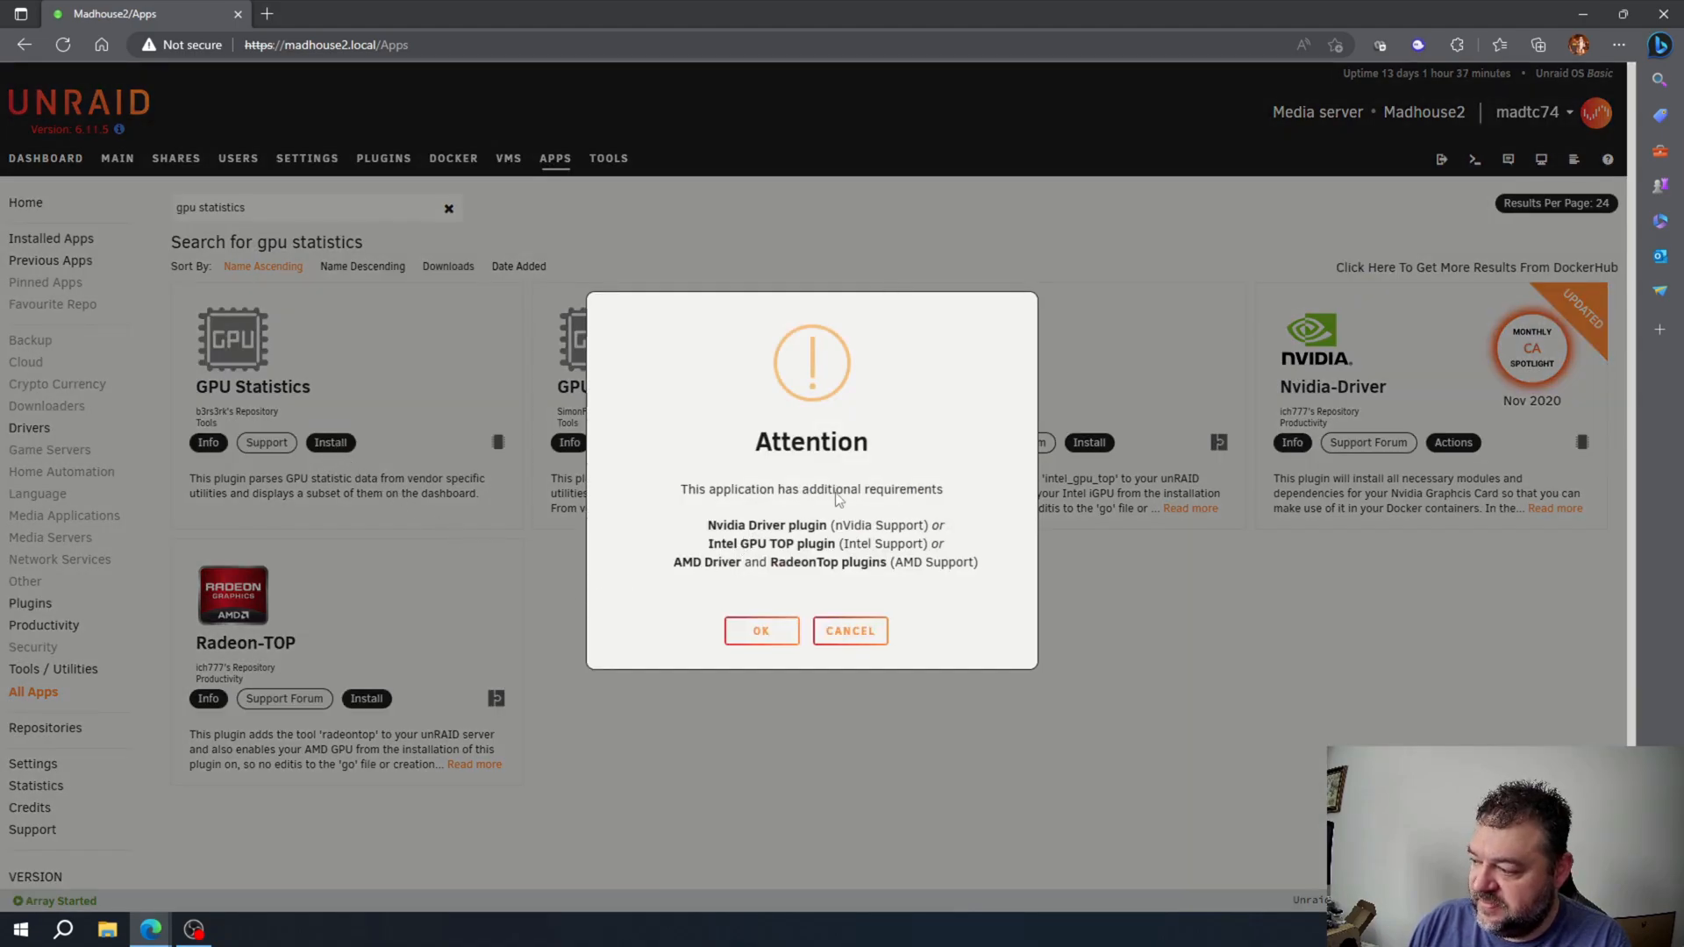
{"action": "left_click", "coordinate": [759, 630]}
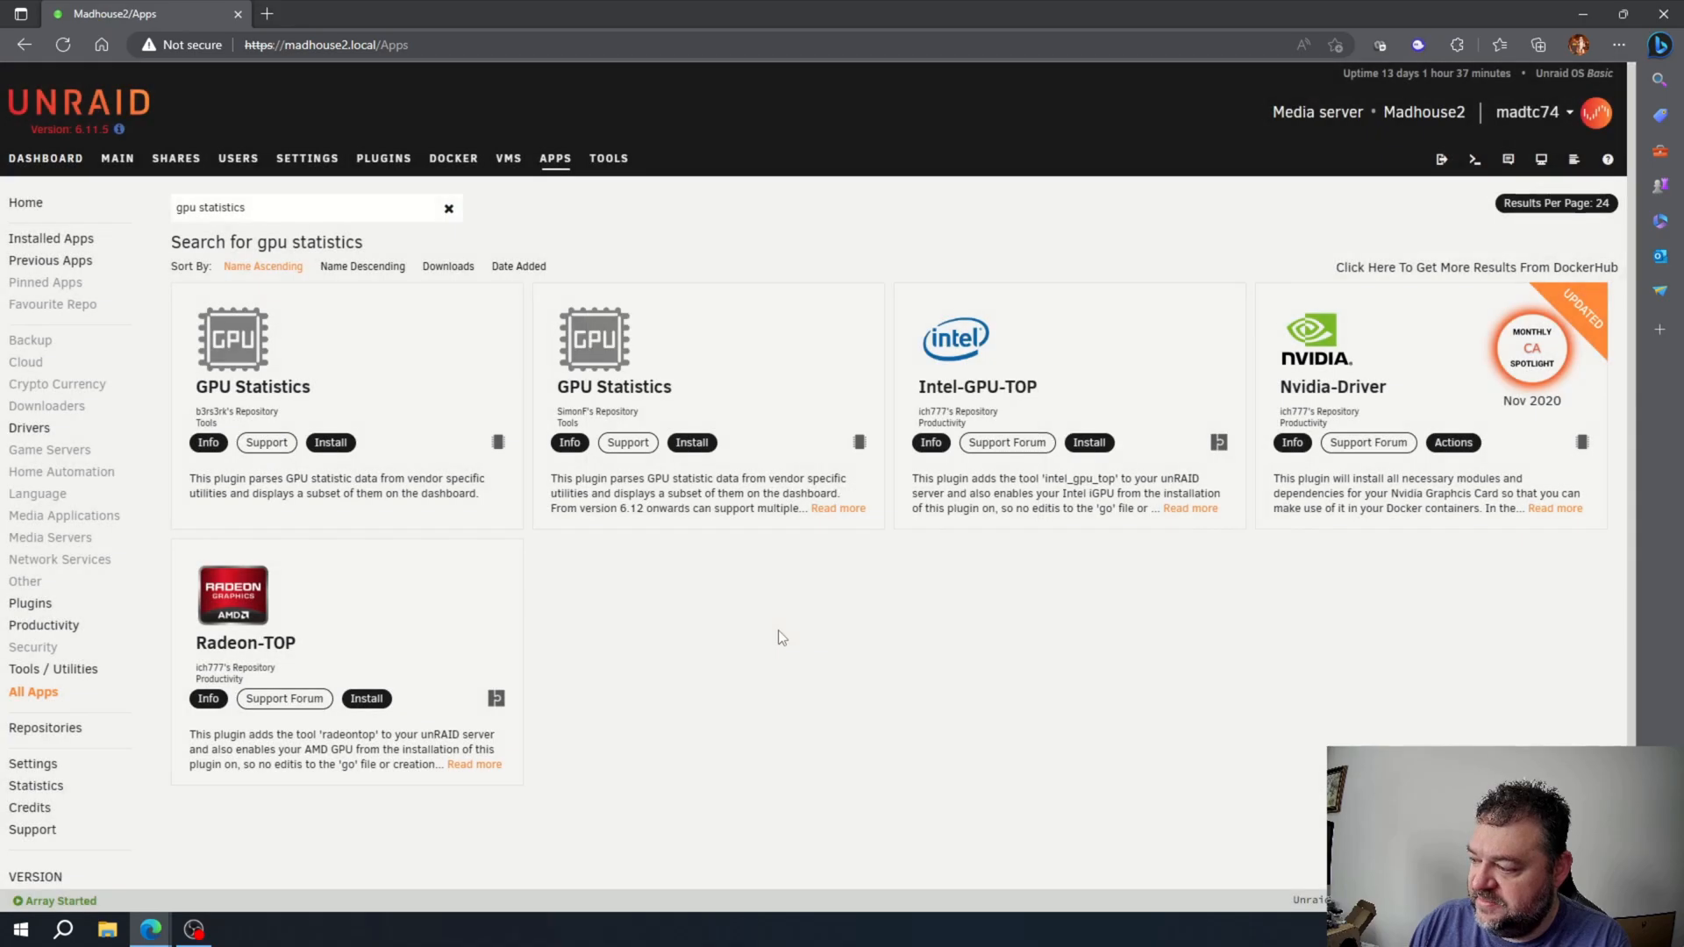
{"action": "left_click", "coordinate": [330, 442]}
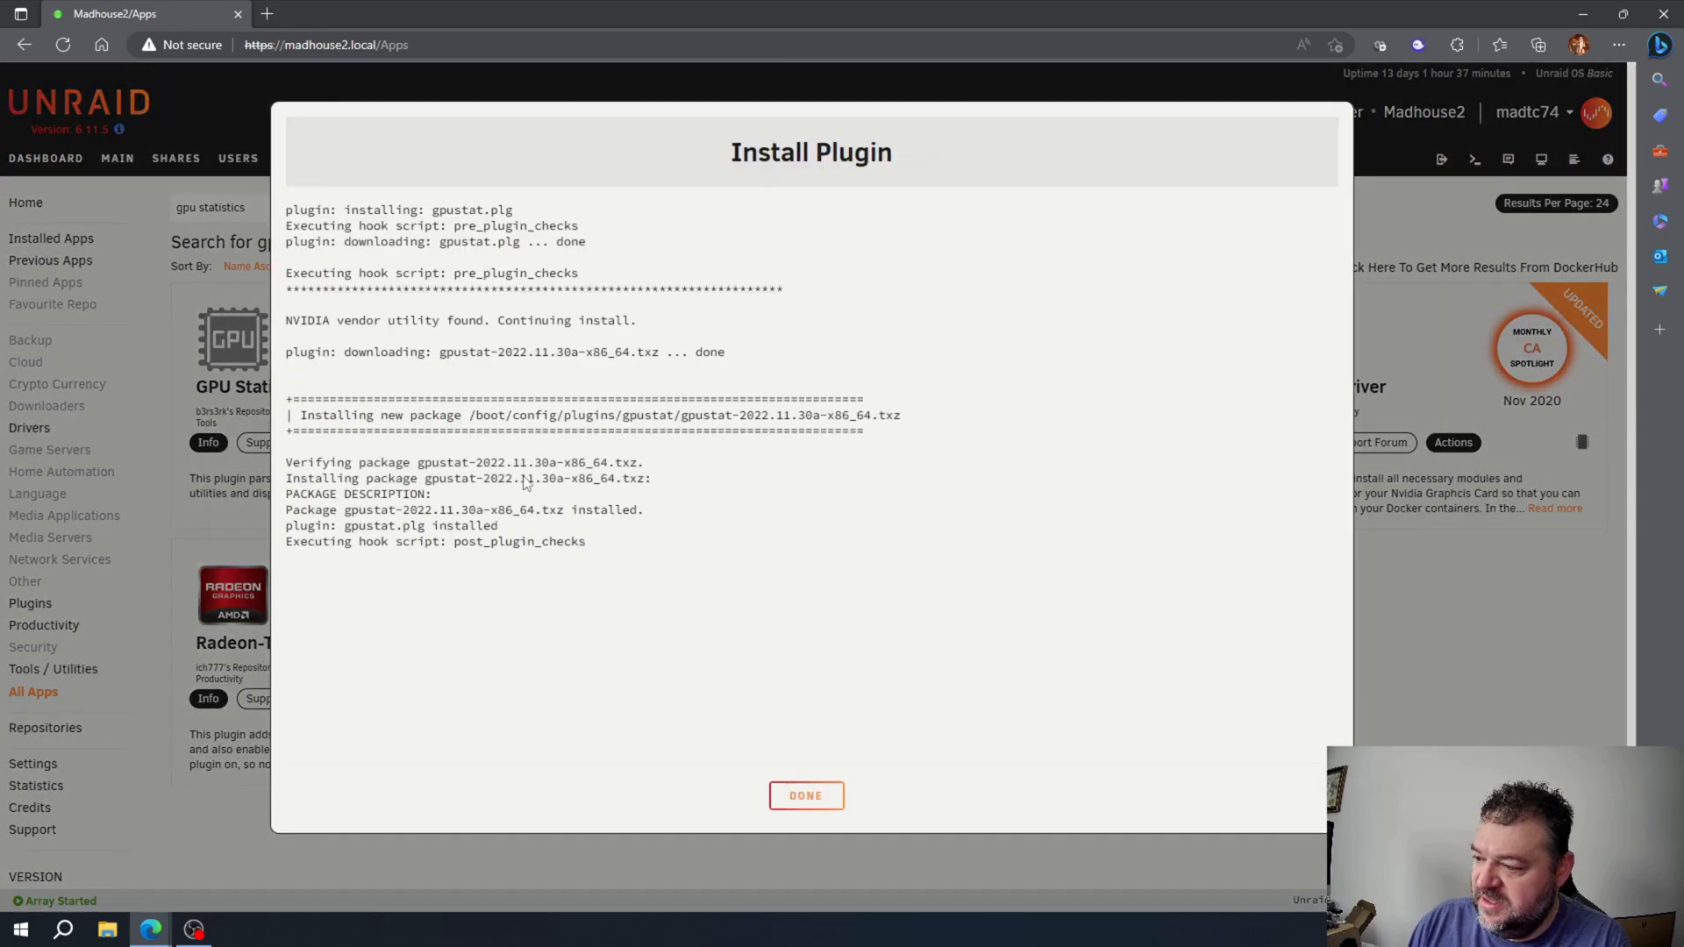
{"action": "mouse_move", "coordinate": [522, 486]}
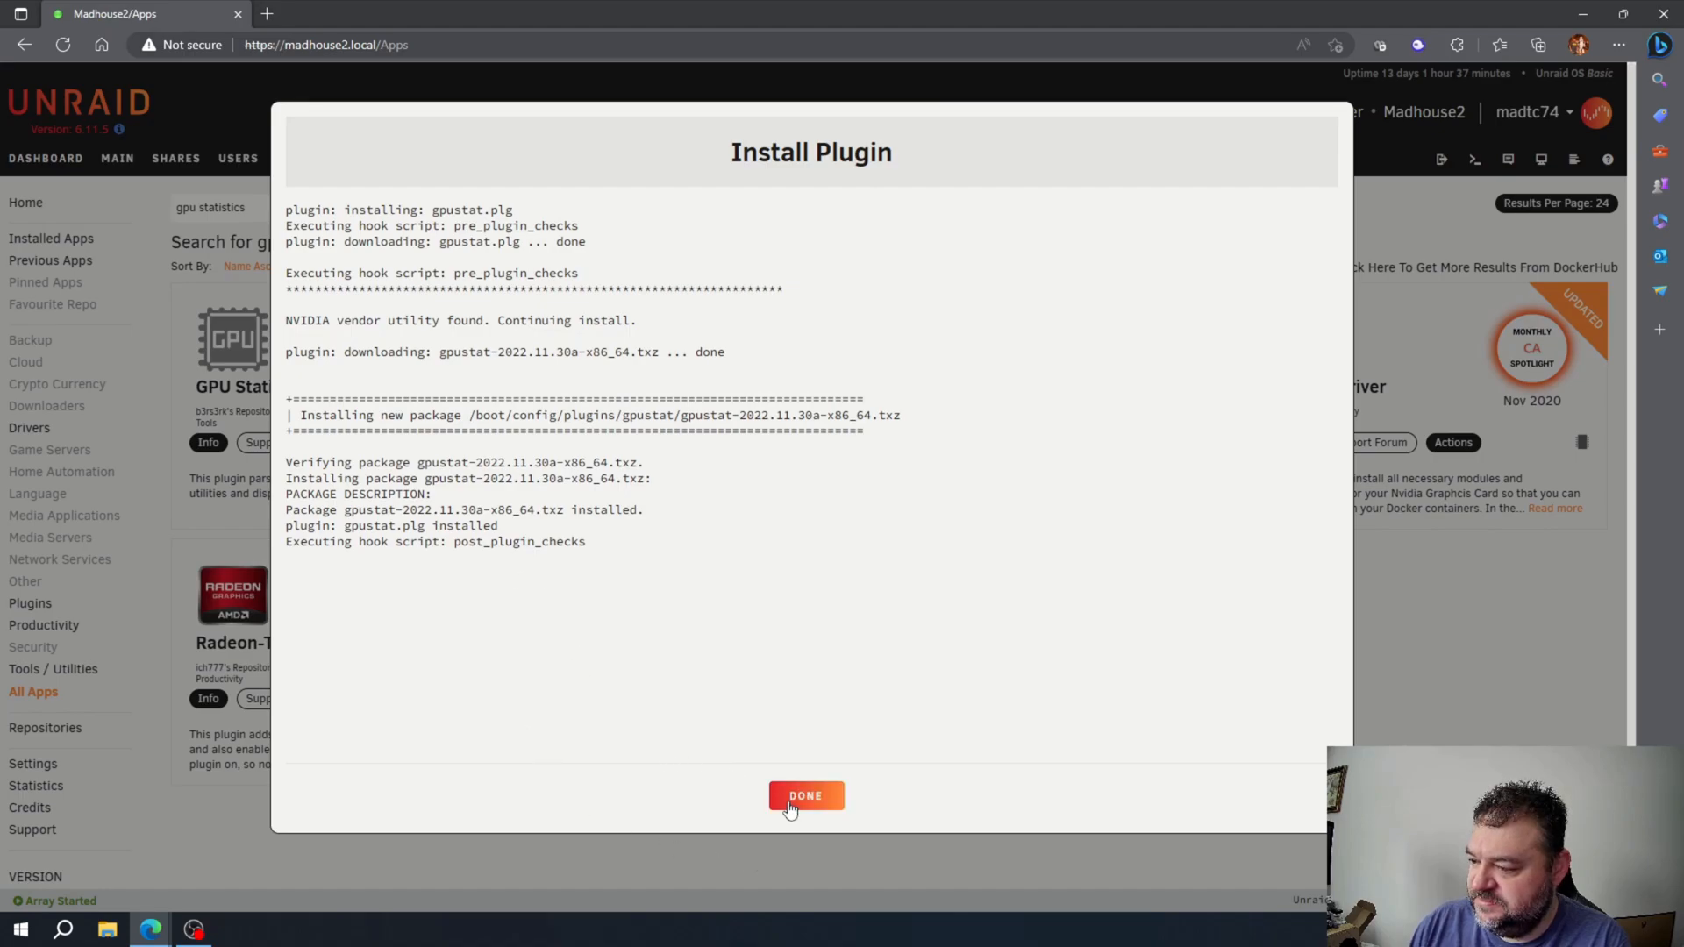
{"action": "left_click", "coordinate": [805, 796]}
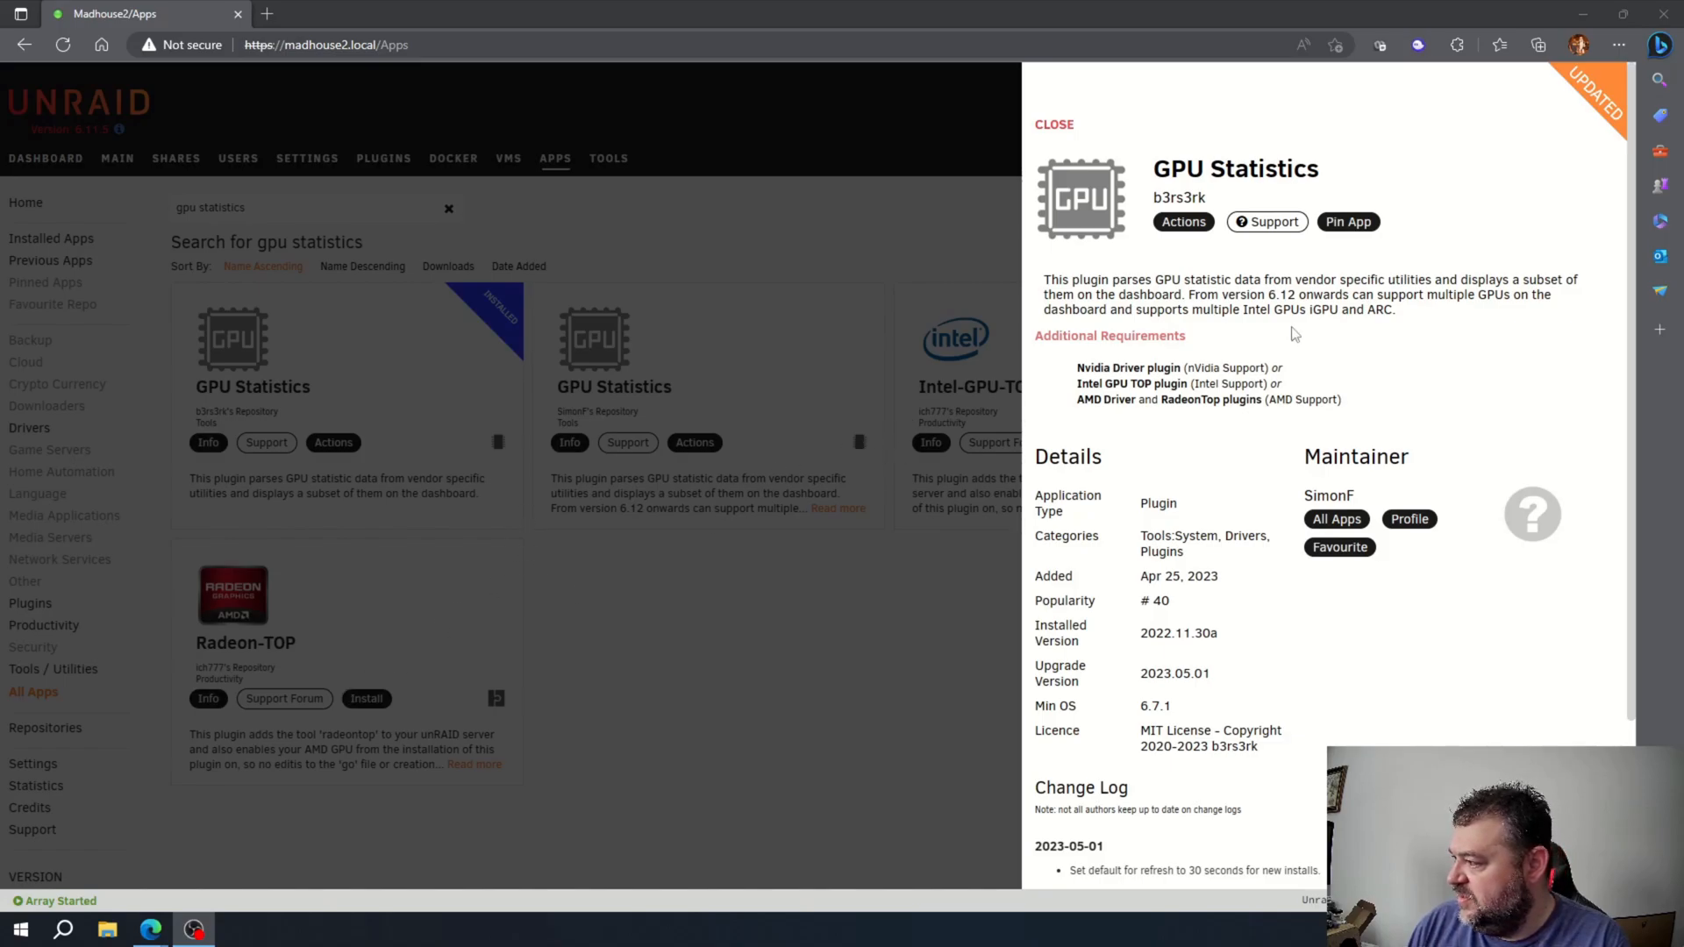
{"action": "mouse_move", "coordinate": [1457, 230]}
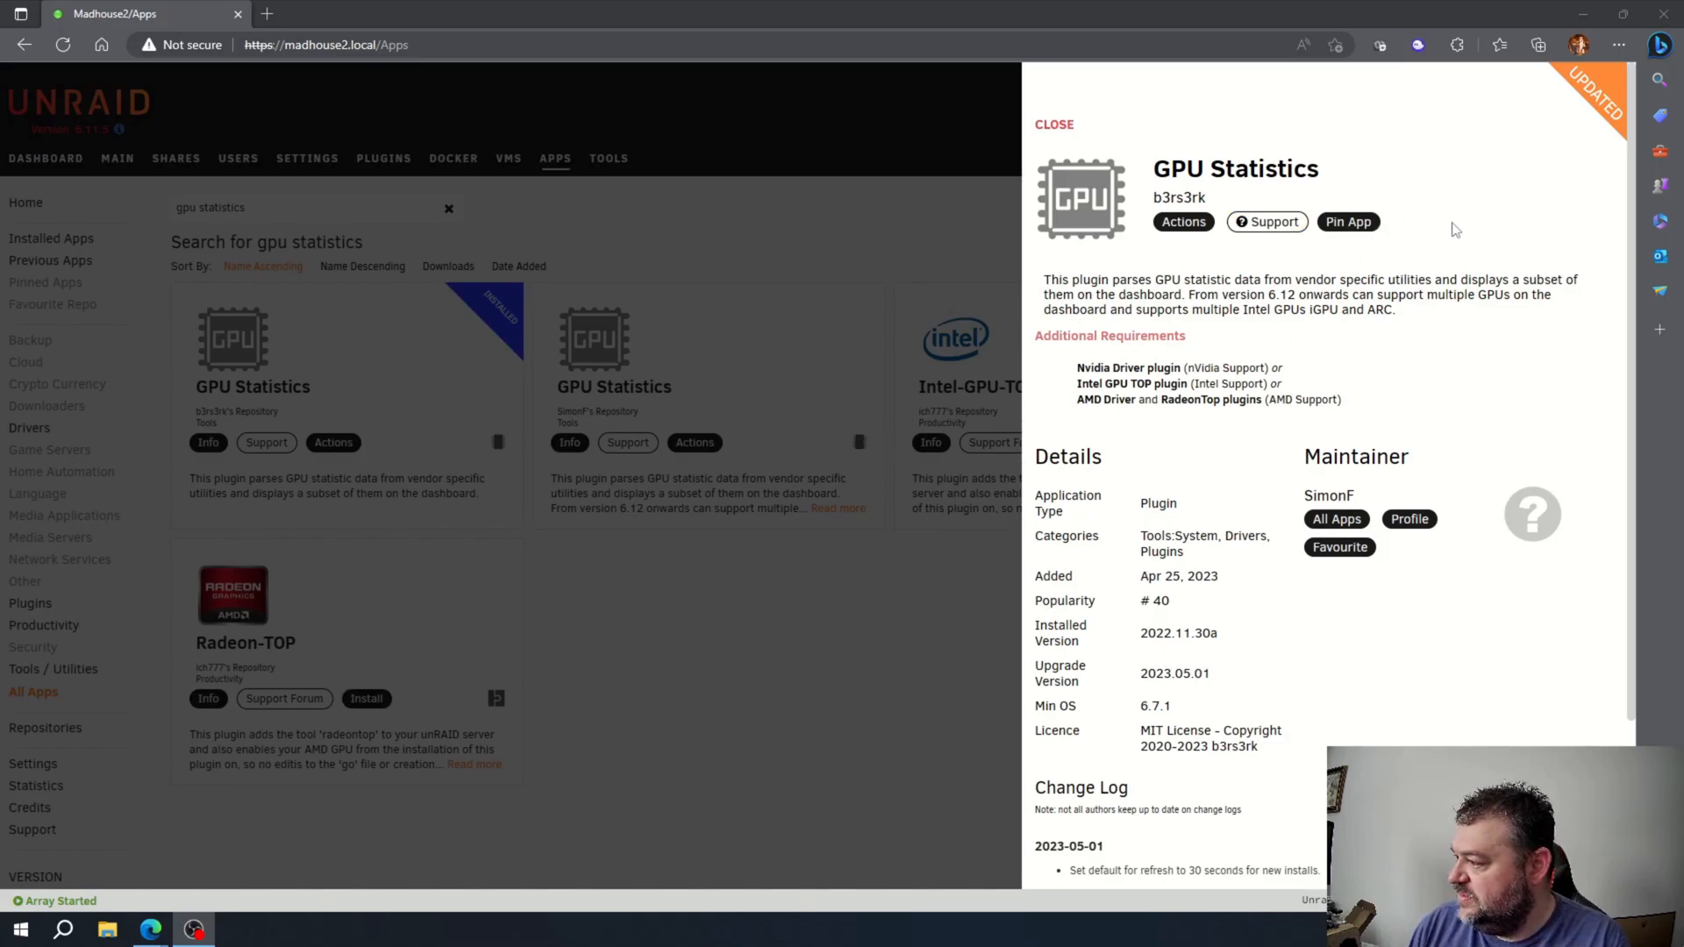
{"action": "mouse_move", "coordinate": [946, 221]}
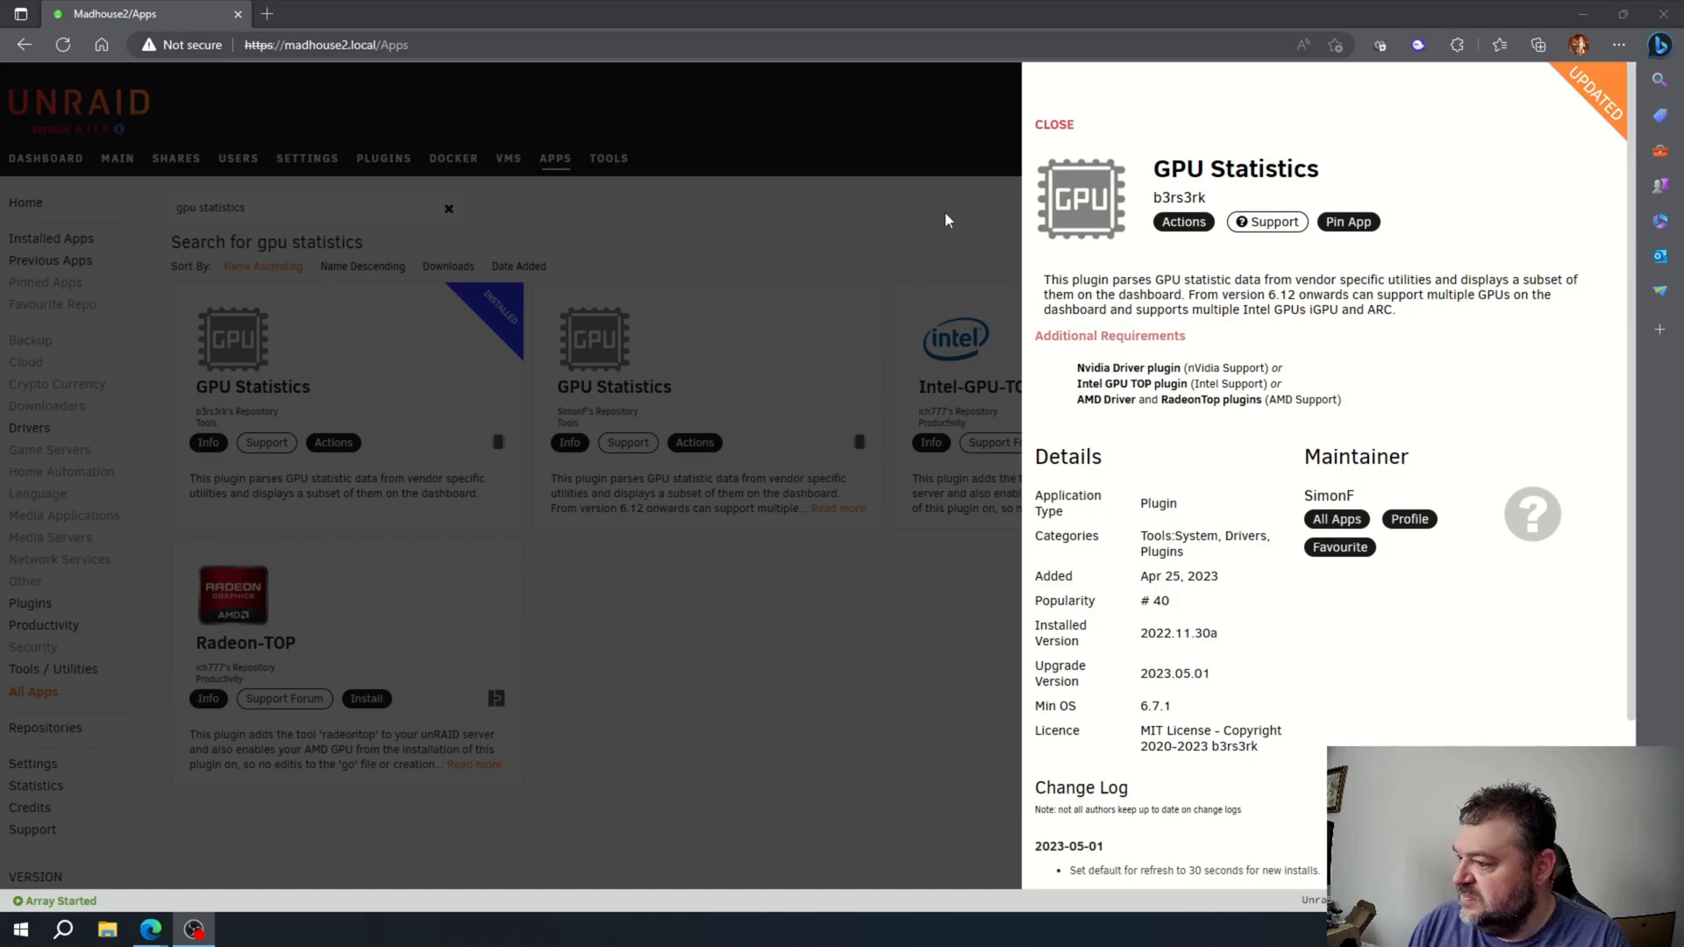
{"action": "left_click", "coordinate": [1054, 123]}
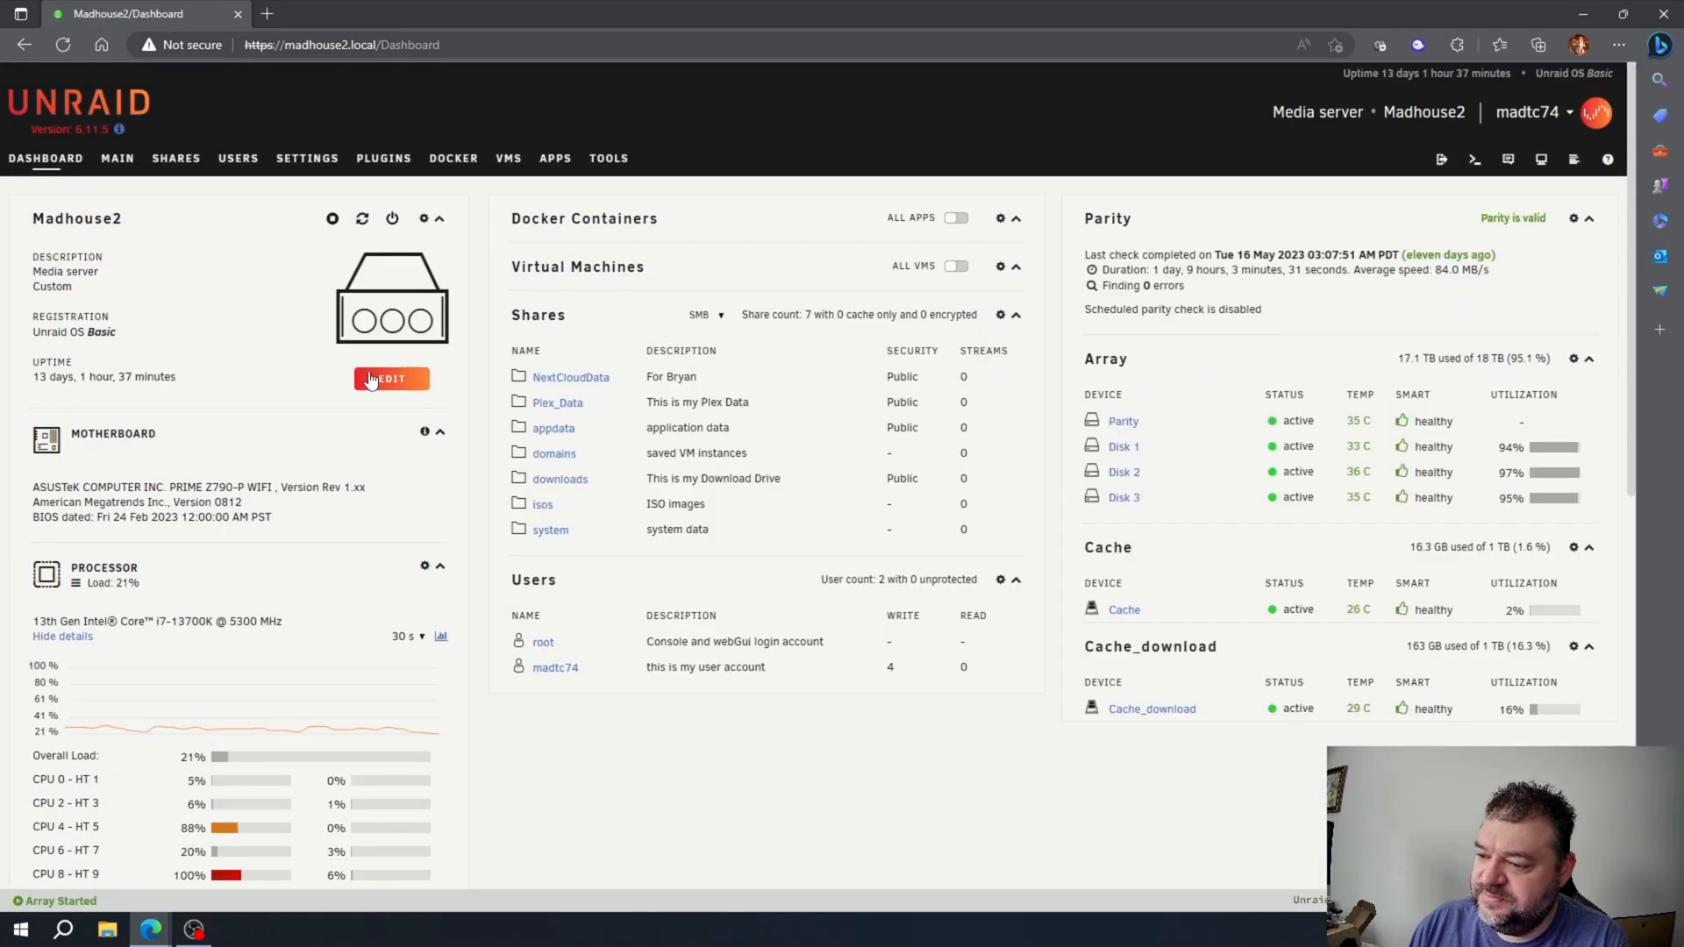
Check the dashboard for a GPU panel, then go to the server Settings page.
{"action": "scroll", "scroll_direction": "down", "scroll_amount": 3}
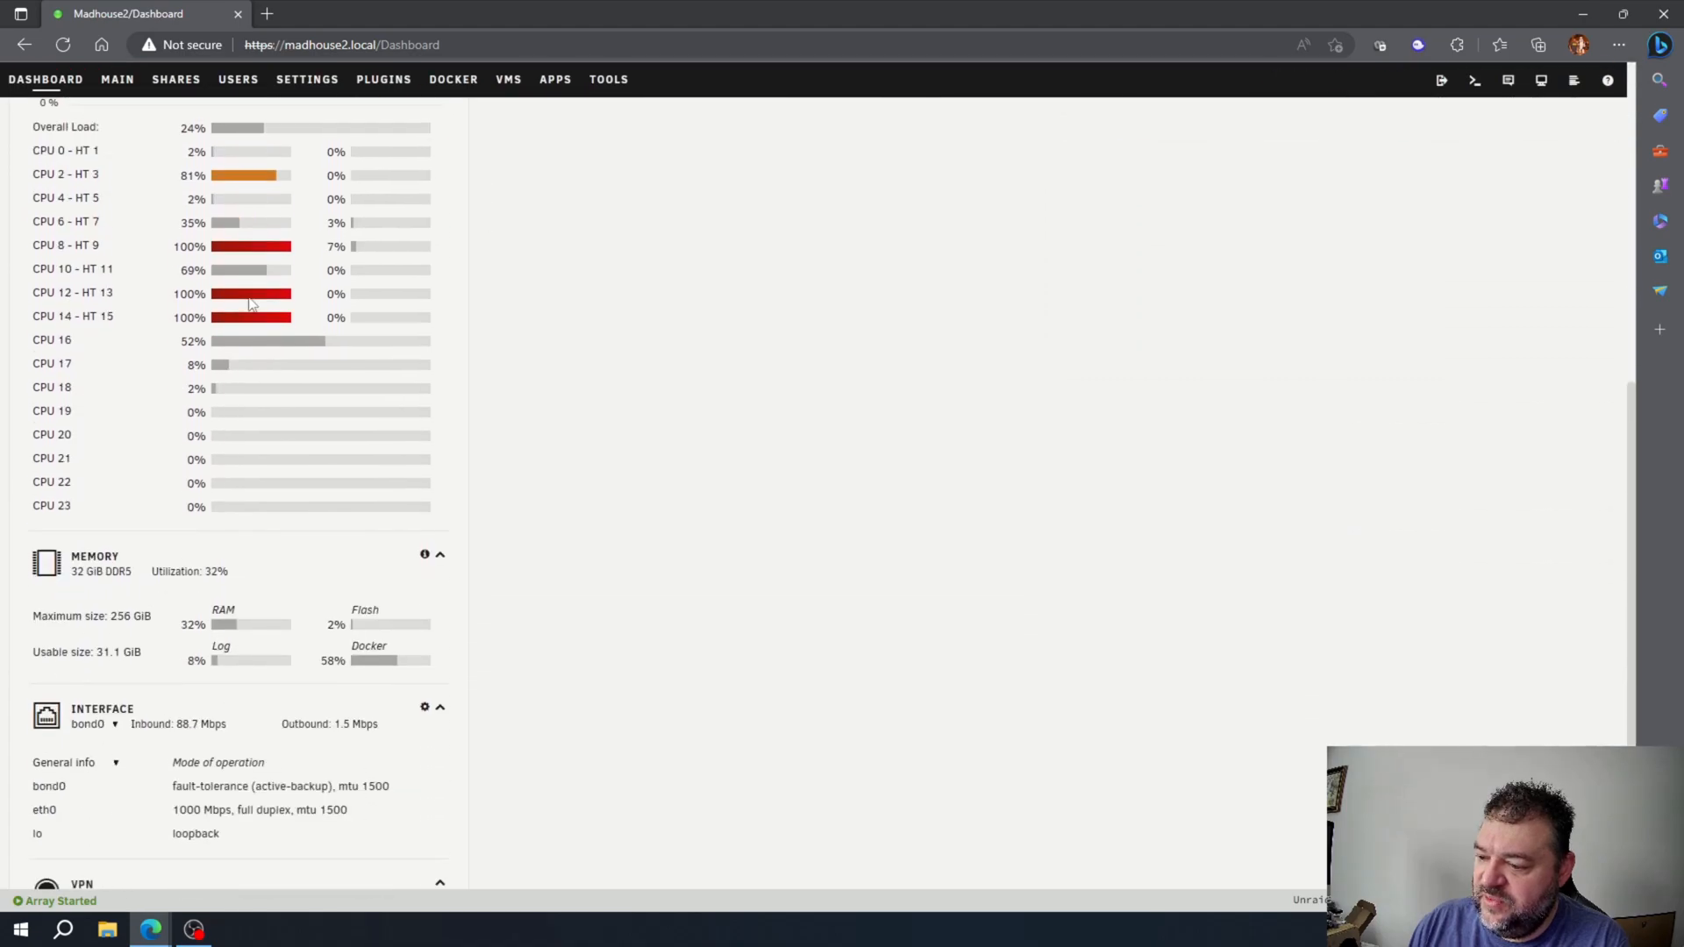
{"action": "scroll", "scroll_direction": "down", "scroll_amount": 3}
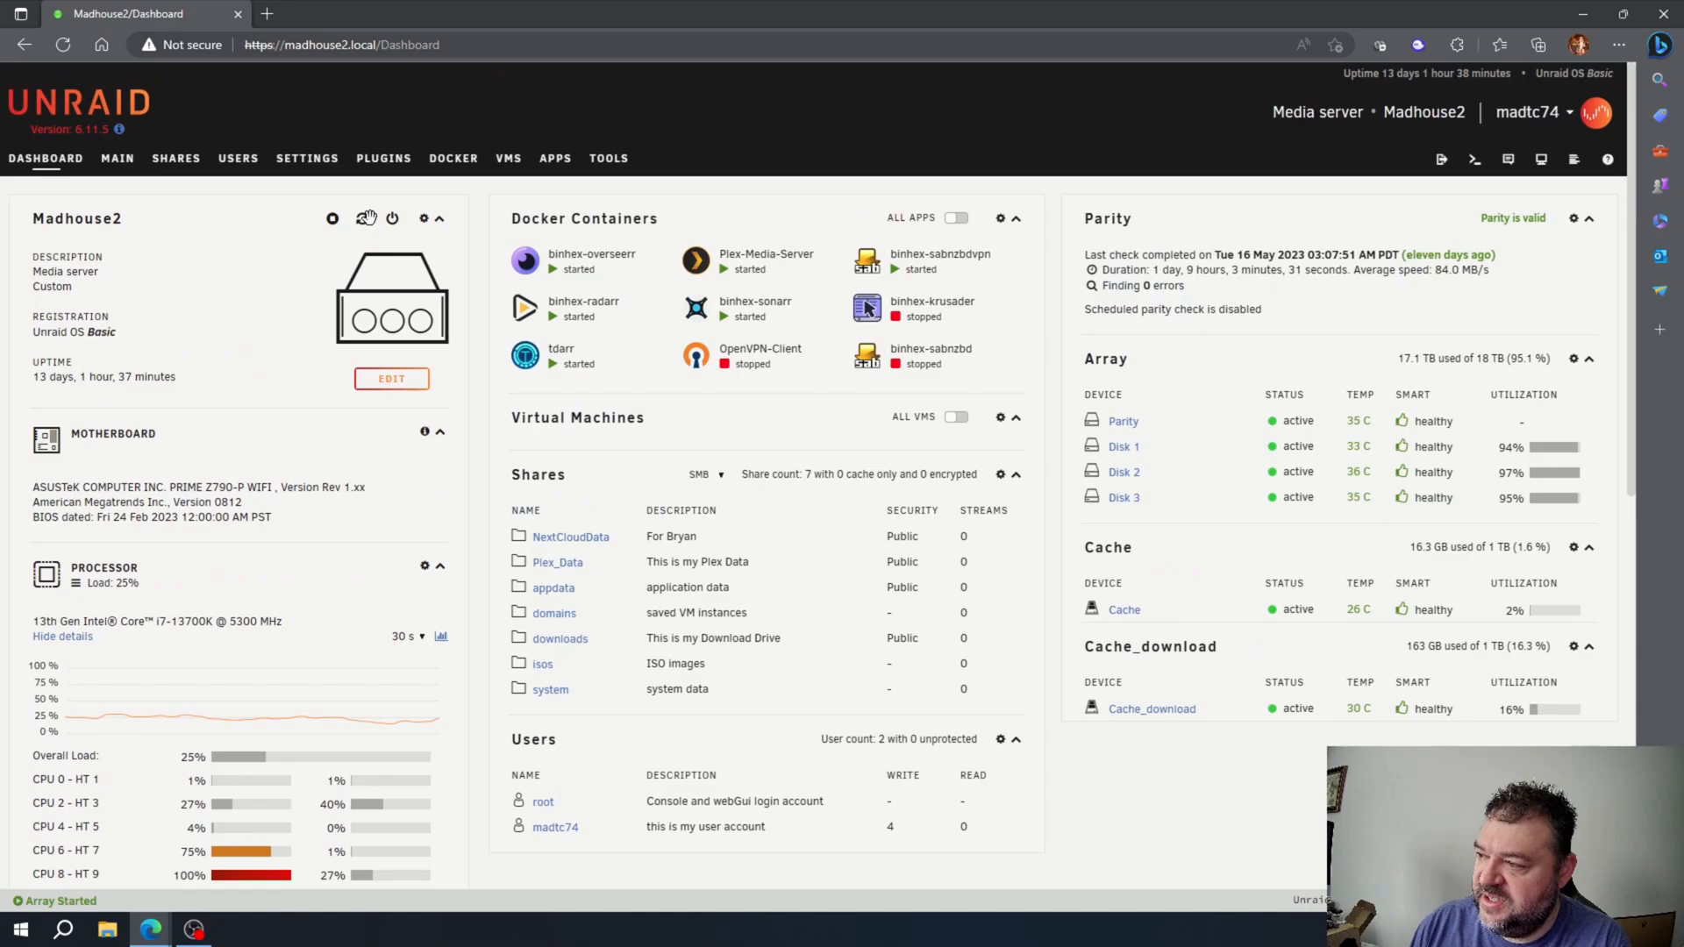
{"action": "left_click", "coordinate": [307, 158]}
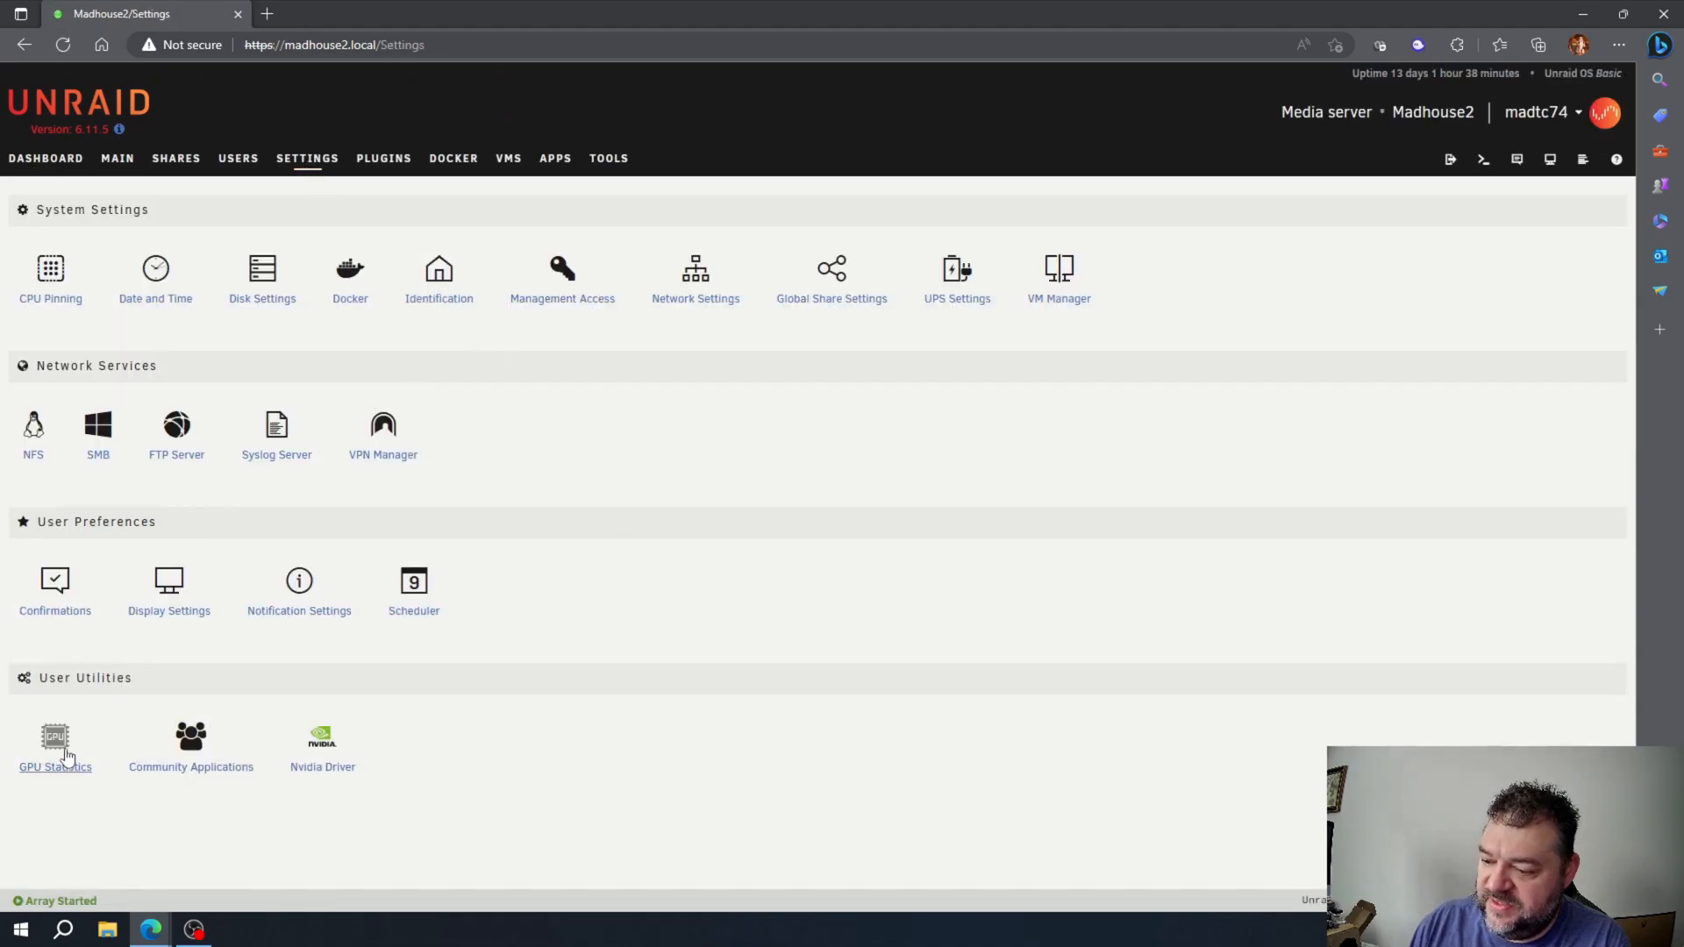
In GPU Statistics settings choose vendor NVIDIA and unit NVIDIA GeForce GTX 950.
{"action": "left_click", "coordinate": [55, 740]}
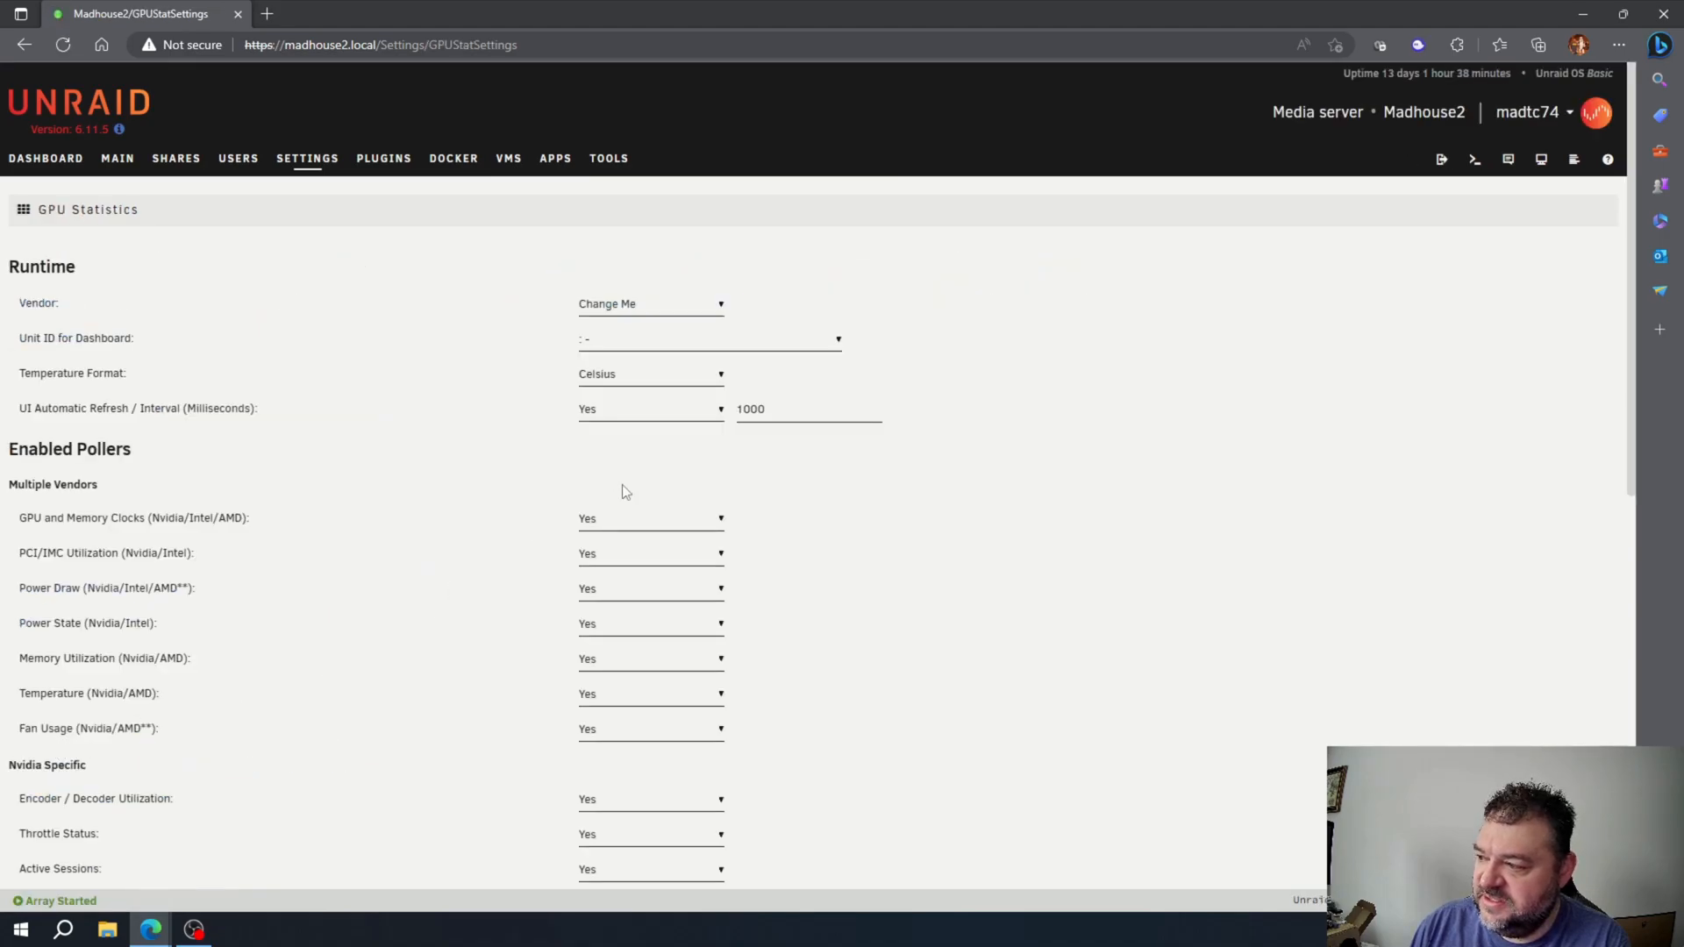
{"action": "left_click", "coordinate": [649, 303]}
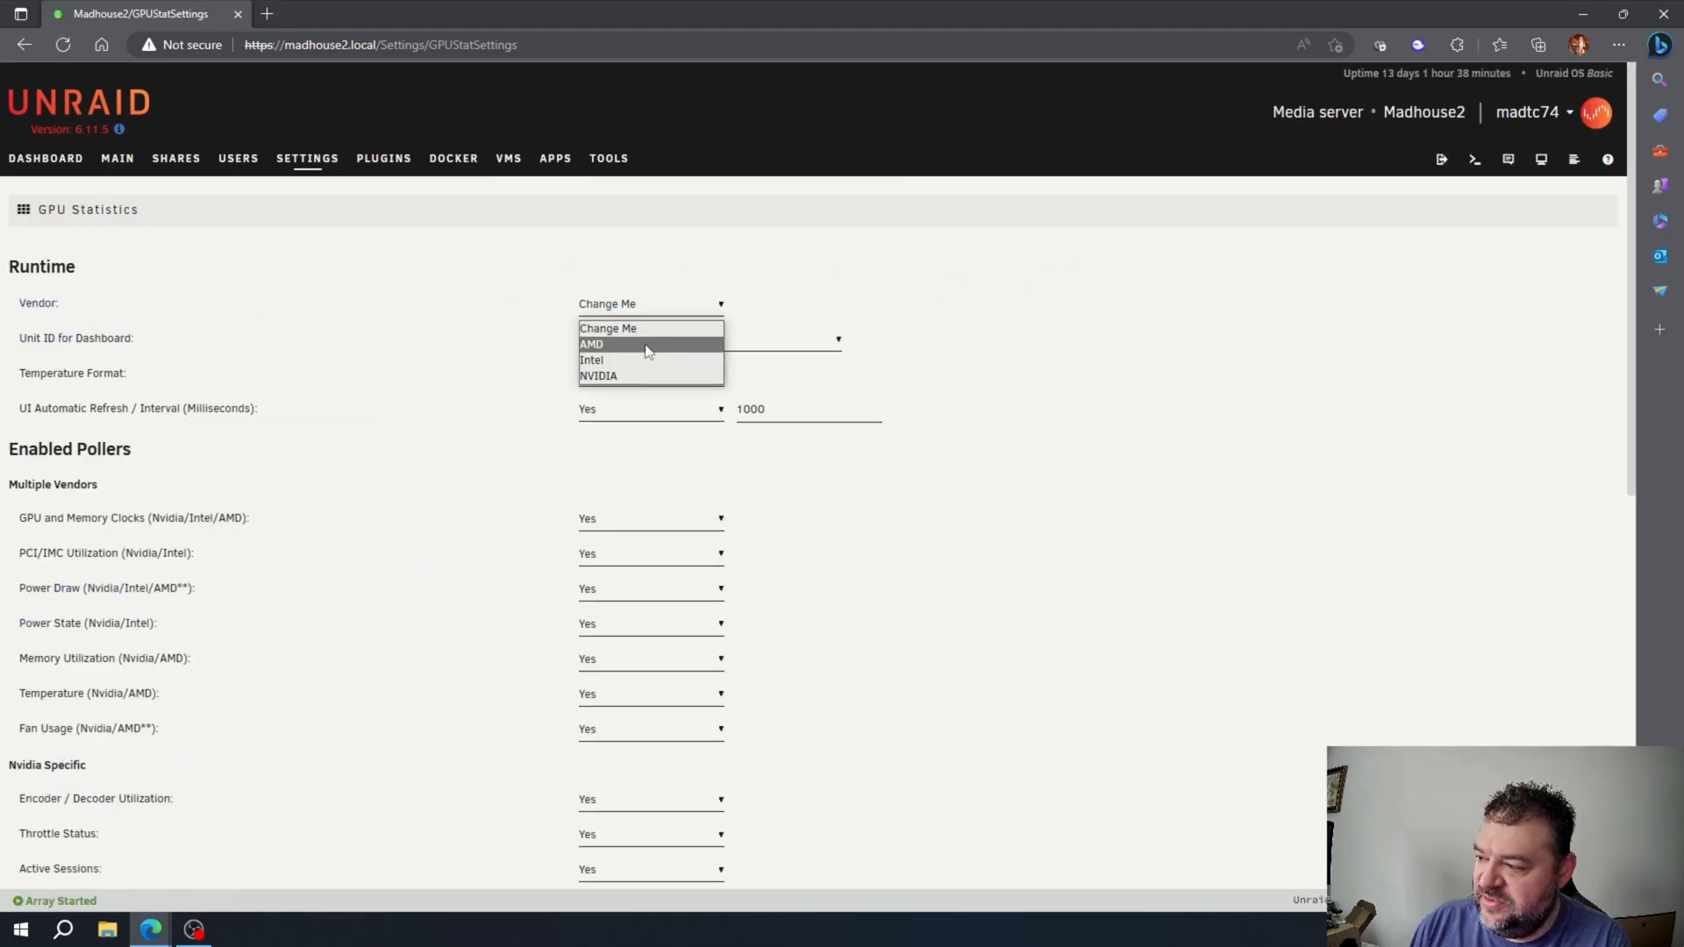
{"action": "left_click", "coordinate": [598, 375]}
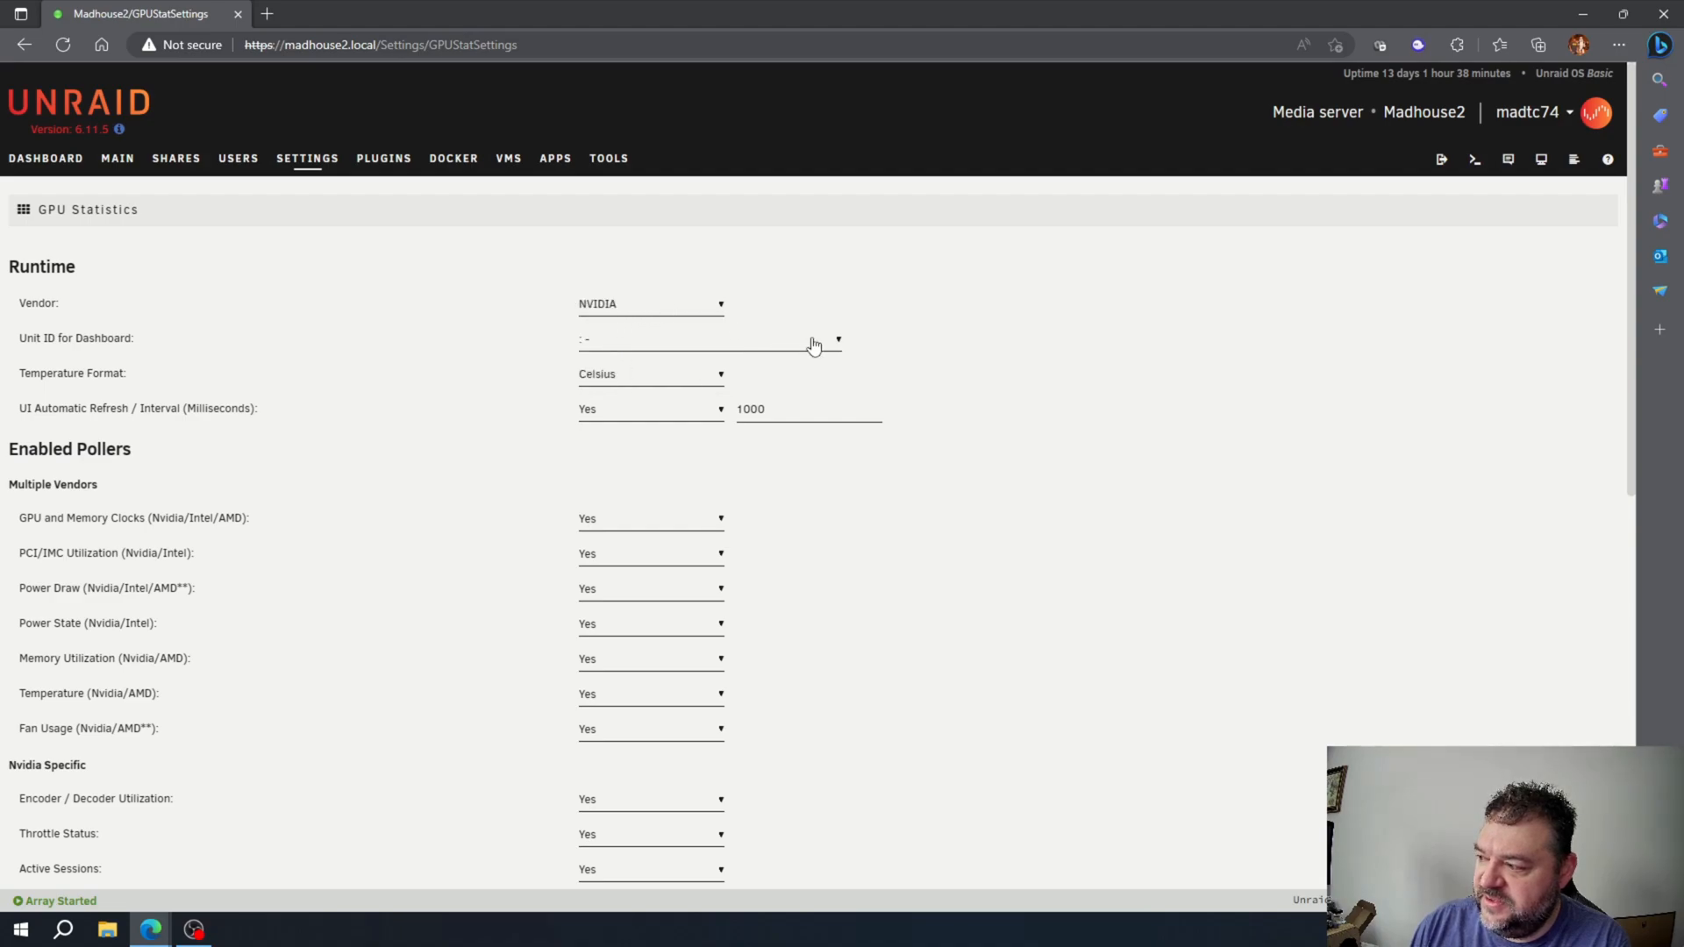
{"action": "left_click", "coordinate": [709, 339]}
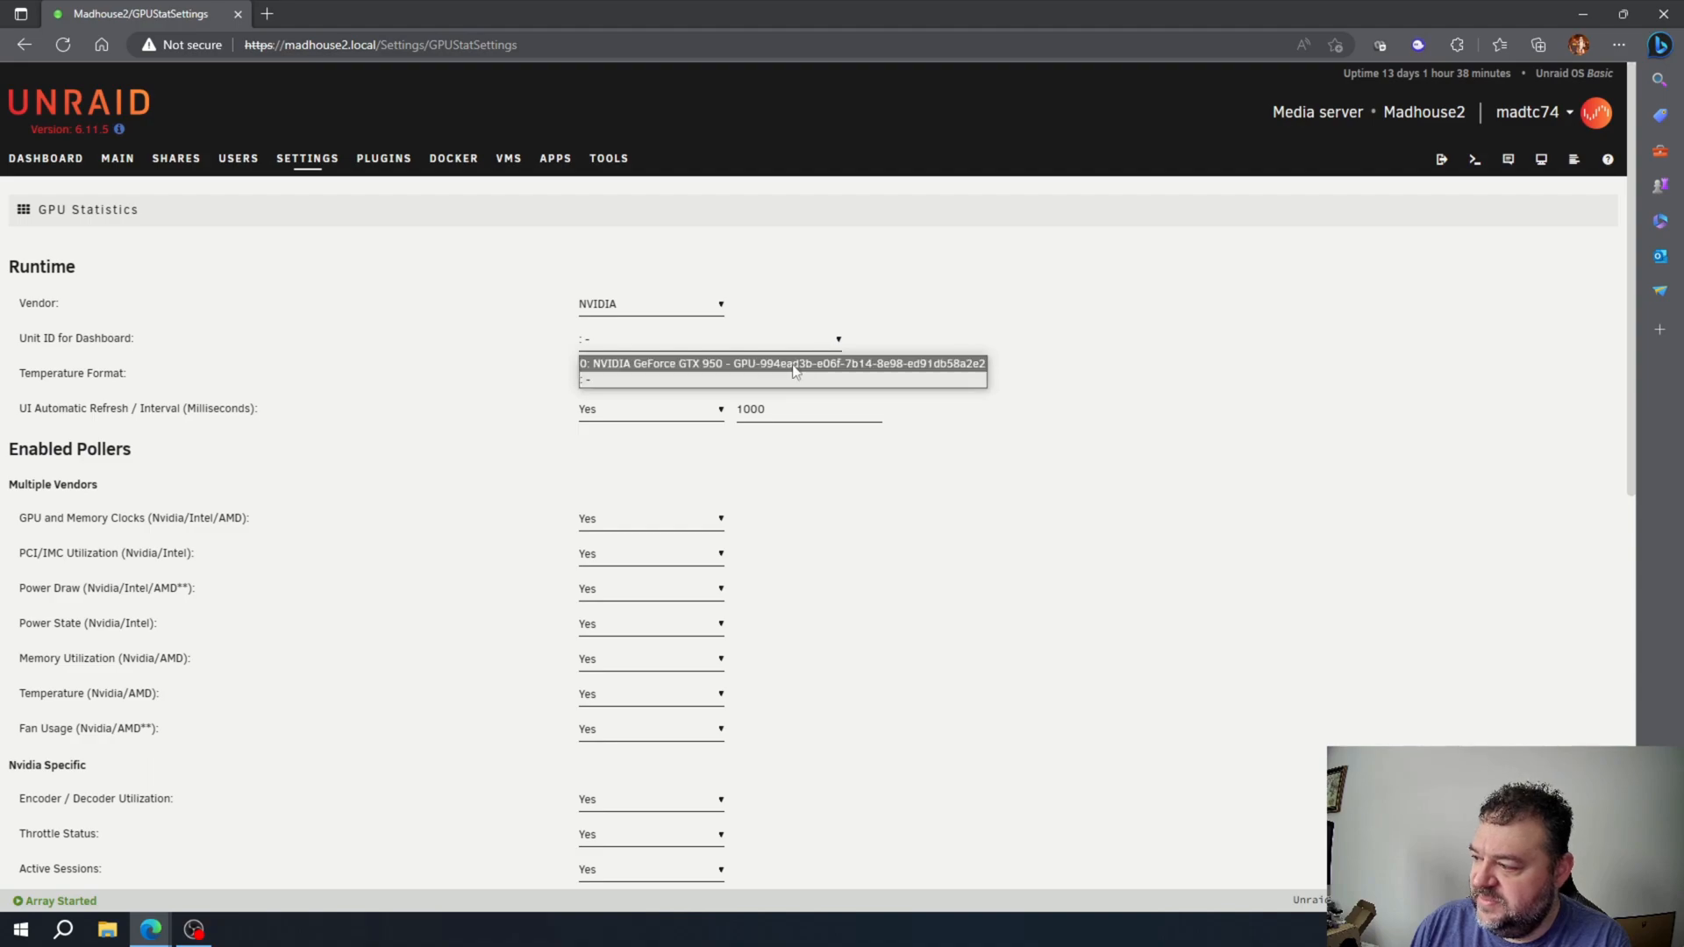
{"action": "left_click", "coordinate": [781, 364]}
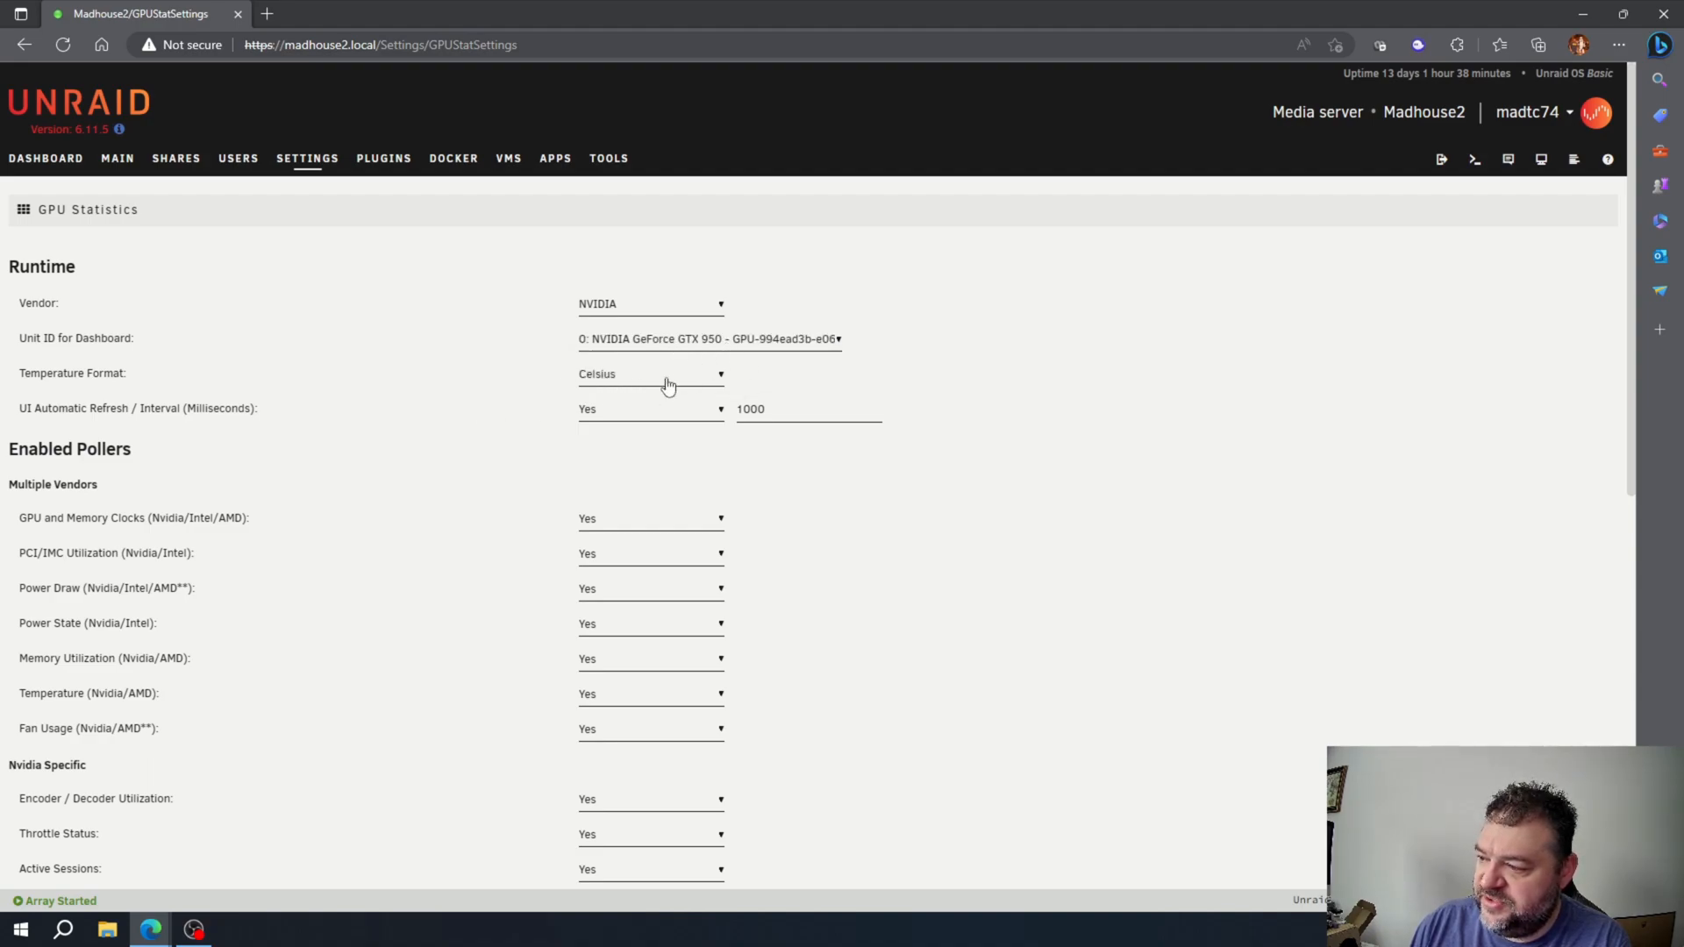
{"action": "scroll", "scroll_direction": "down", "scroll_amount": 3}
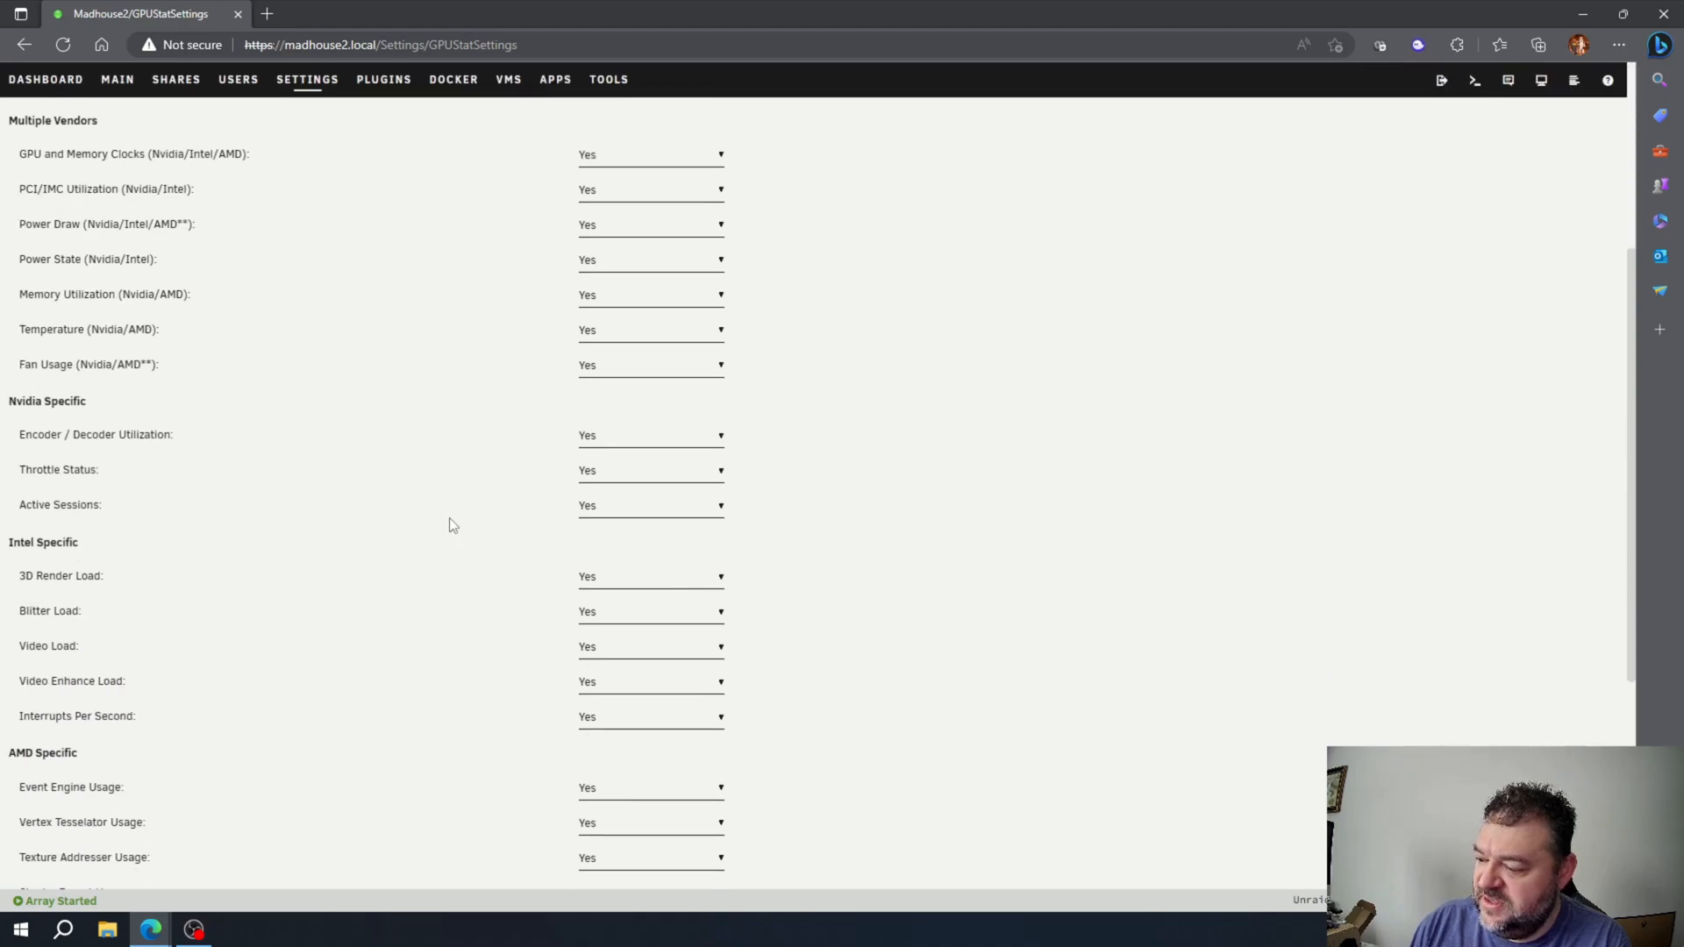
{"action": "scroll", "scroll_direction": "down", "scroll_amount": 3}
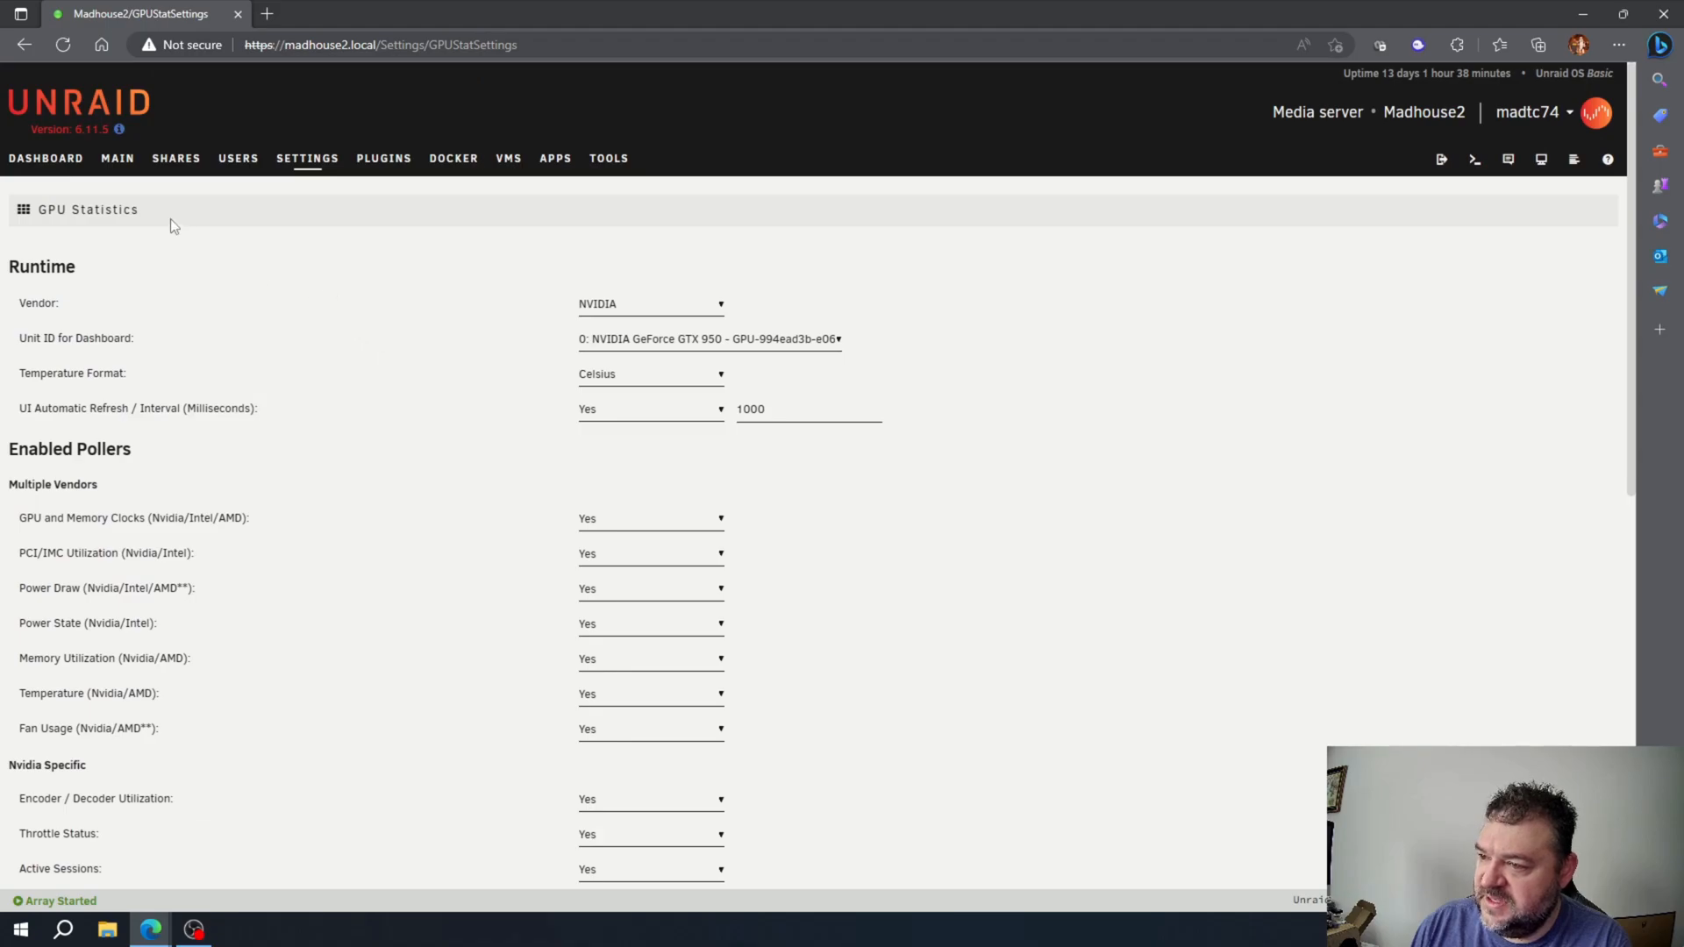
View the new GPU panel with load, temperature and power on the dashboard.
{"action": "left_click", "coordinate": [46, 158]}
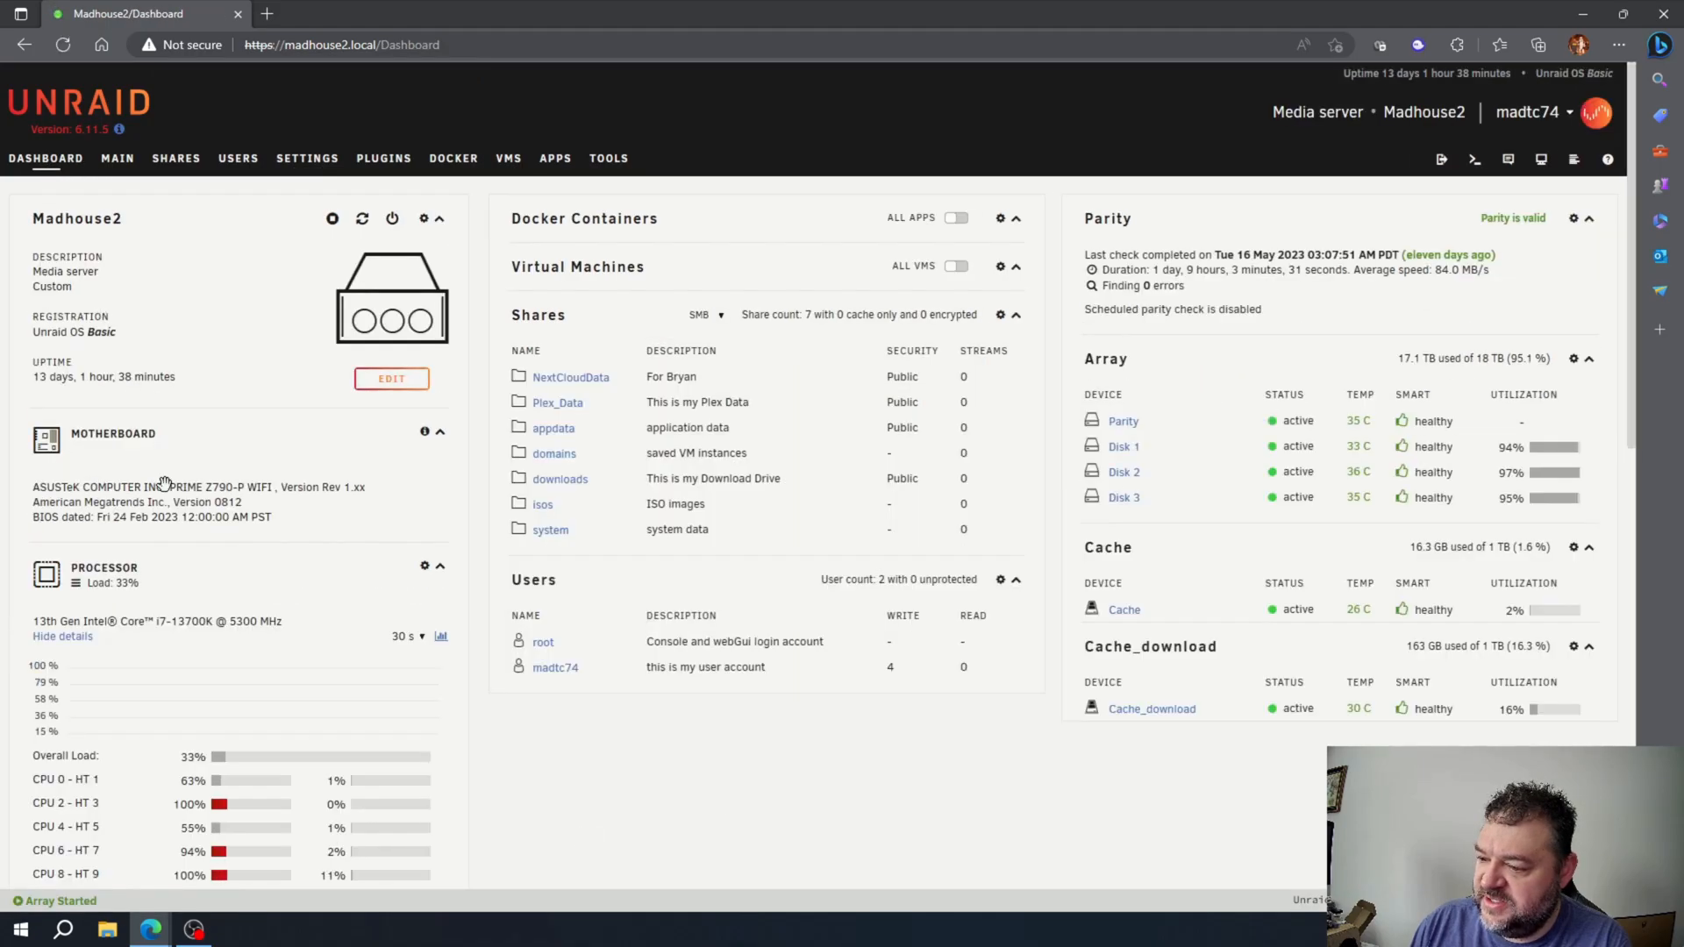
{"action": "scroll", "scroll_direction": "down", "scroll_amount": 3}
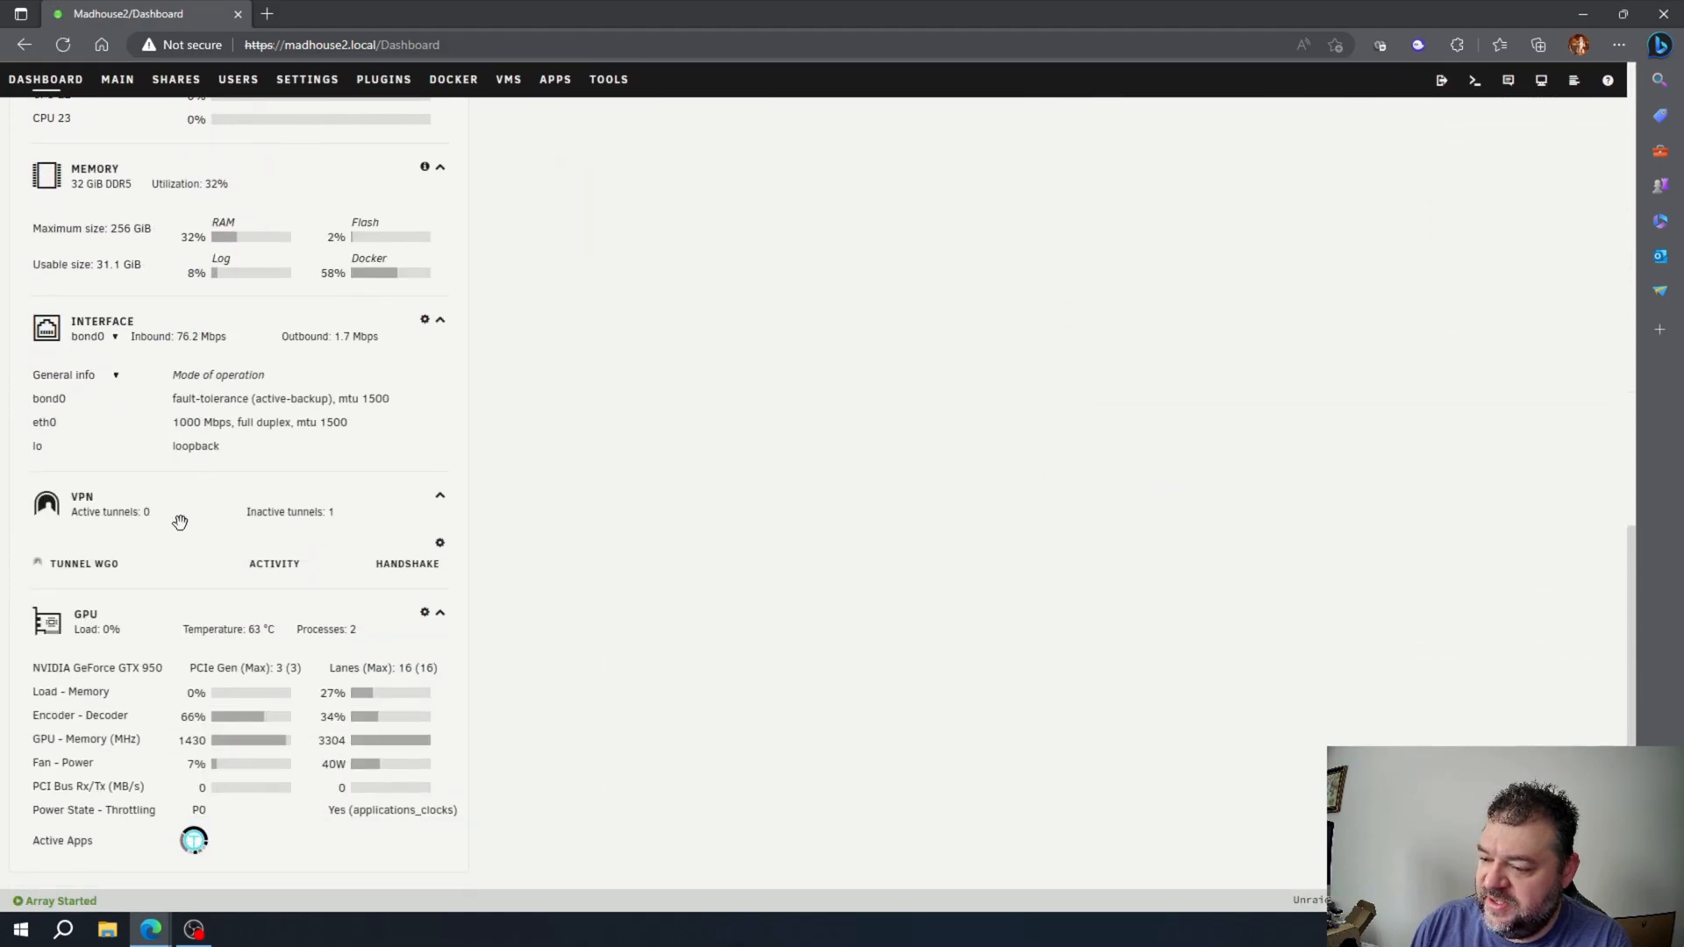